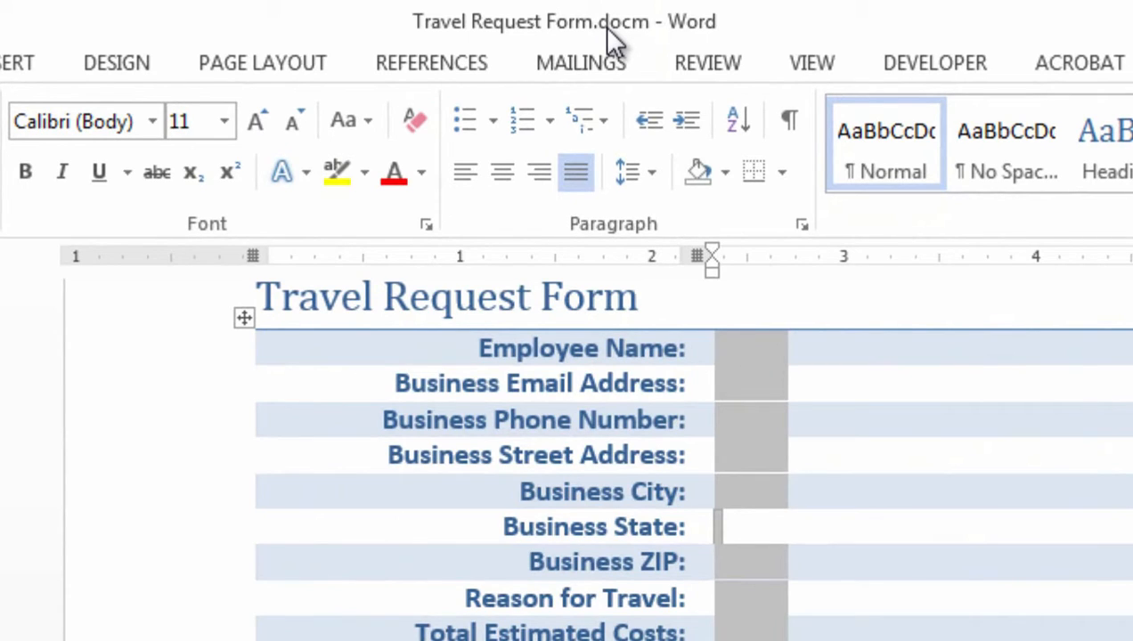
Place the cursor in the Travel Request Form table and show the Developer tools
left_click(746, 347)
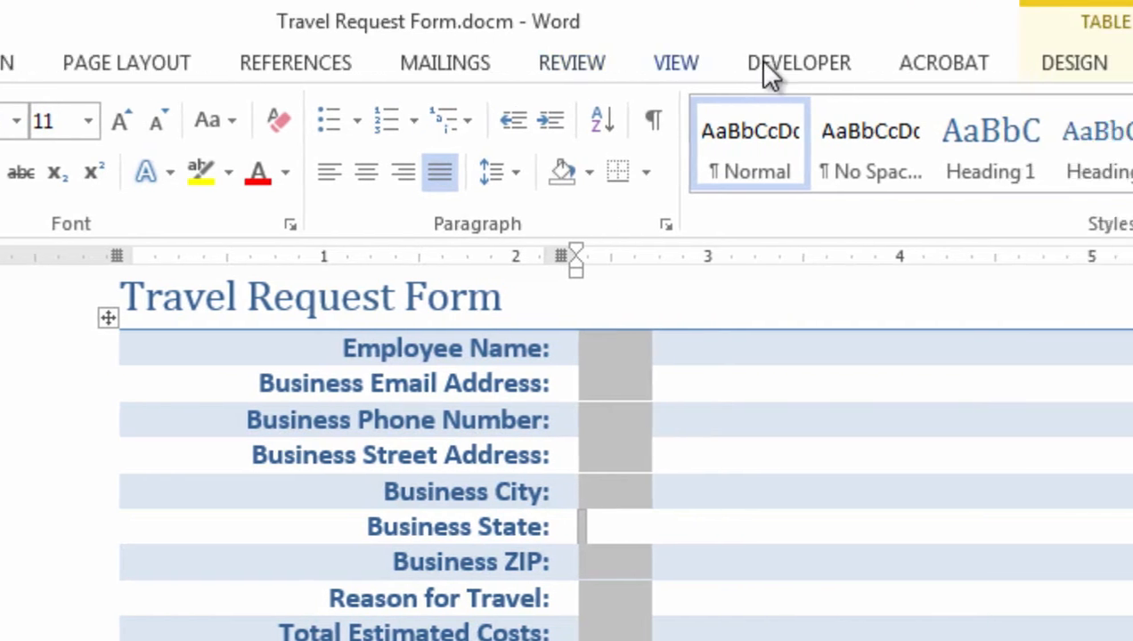
left_click(798, 62)
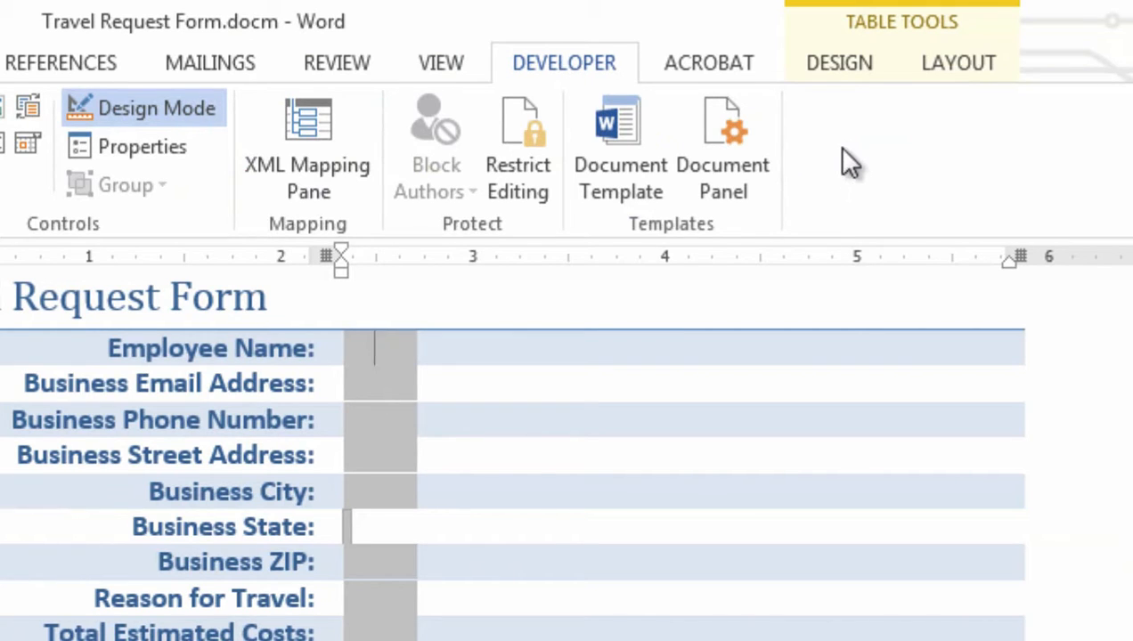
right_click(846, 160)
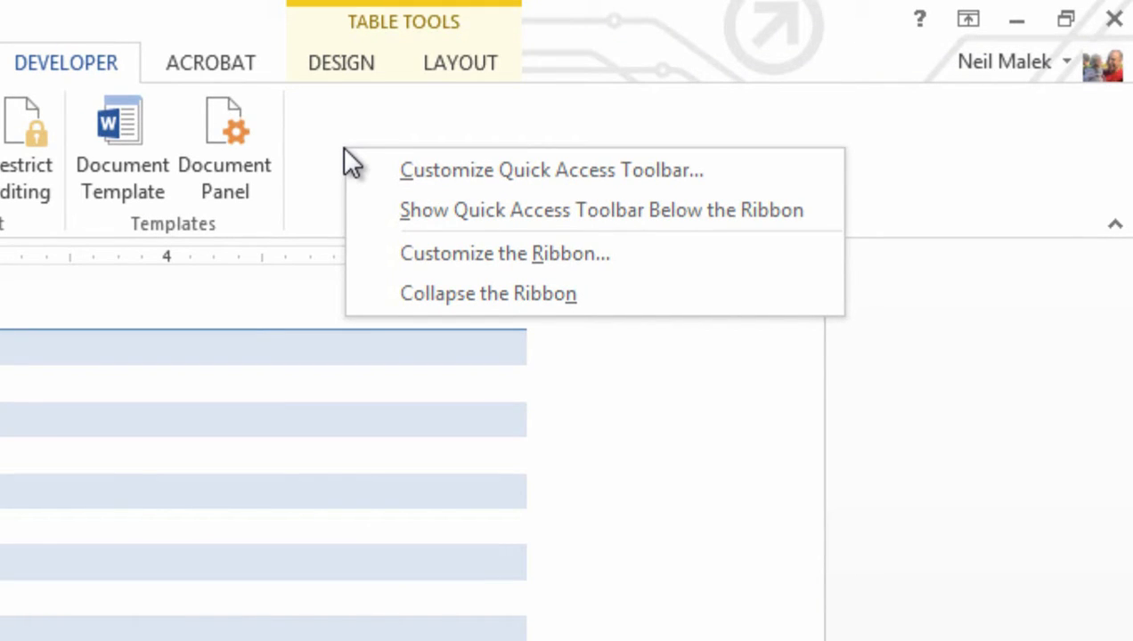
mouse_move(419, 196)
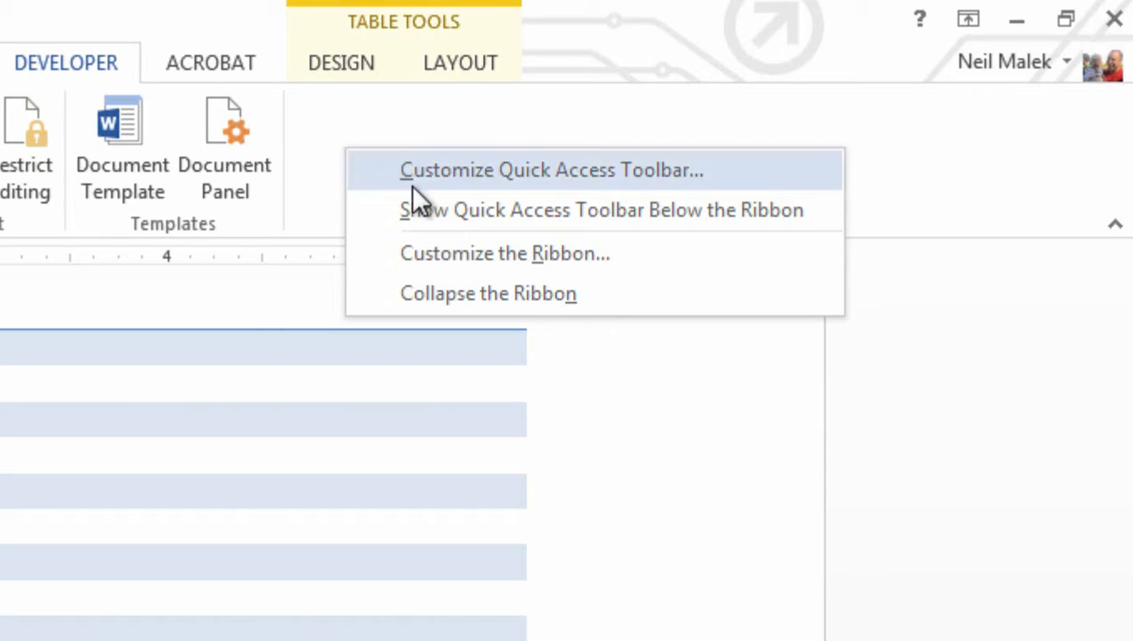
mouse_move(458, 258)
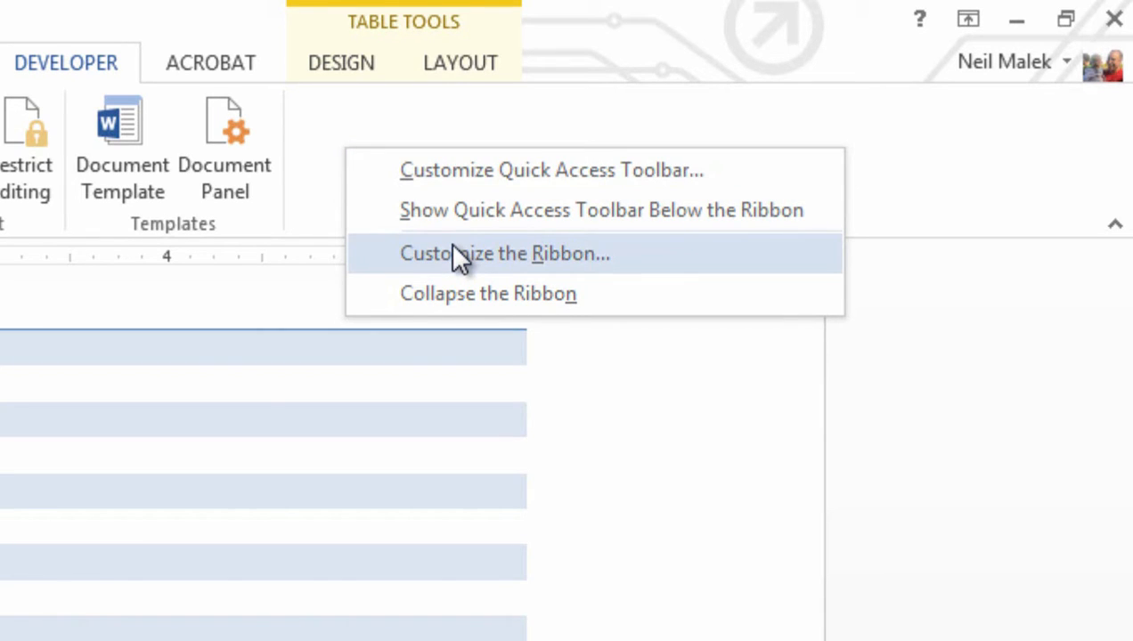
left_click(505, 253)
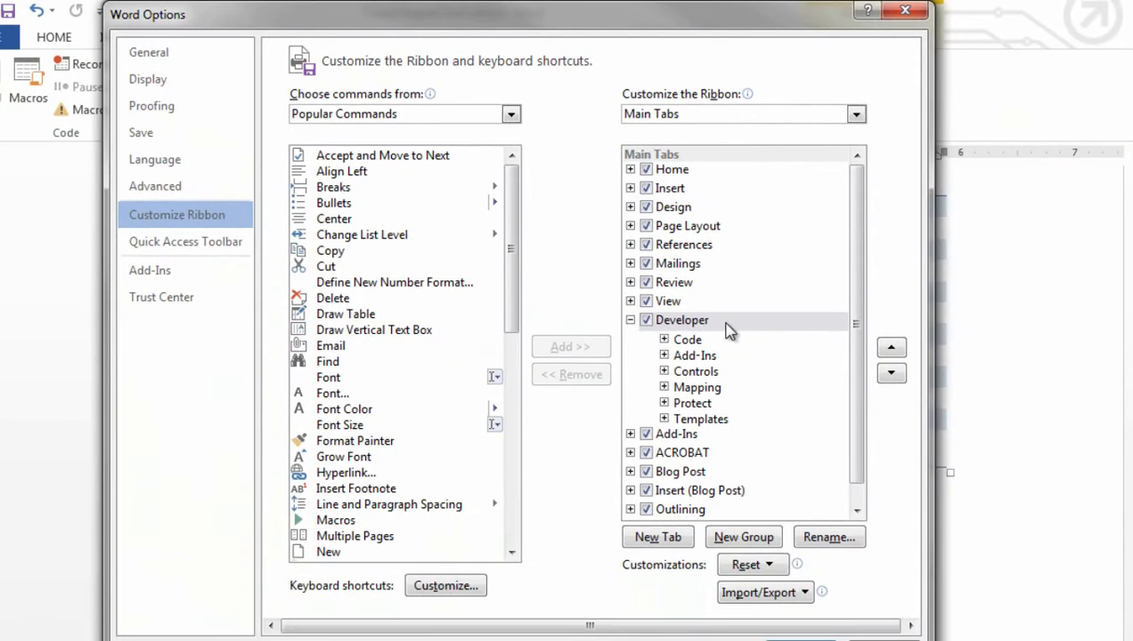
mouse_move(672, 334)
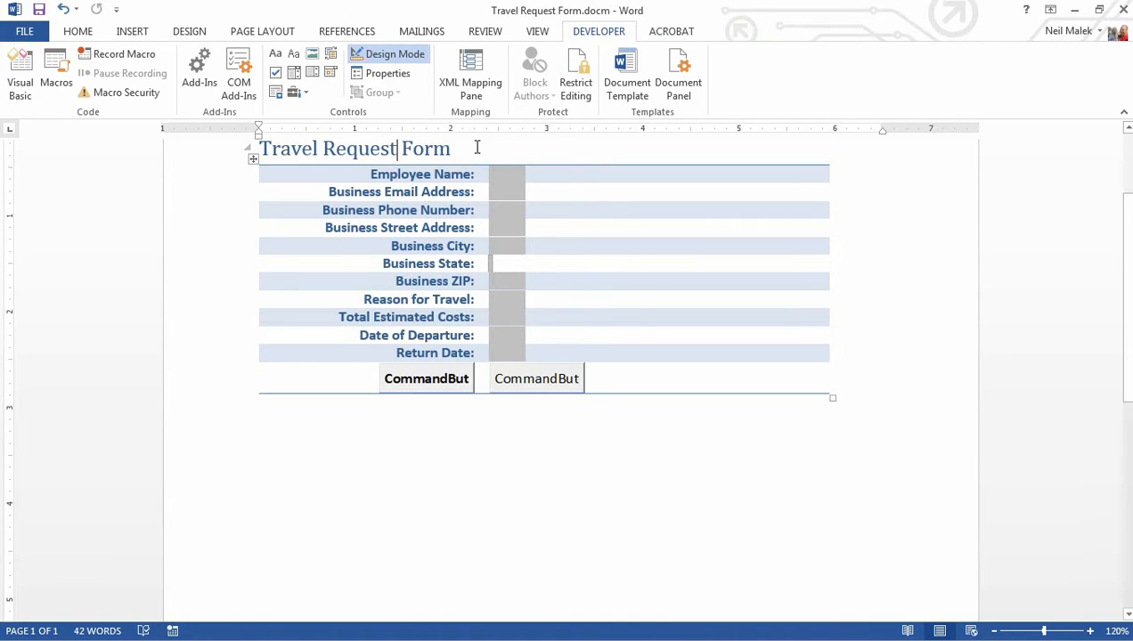
left_click(422, 174)
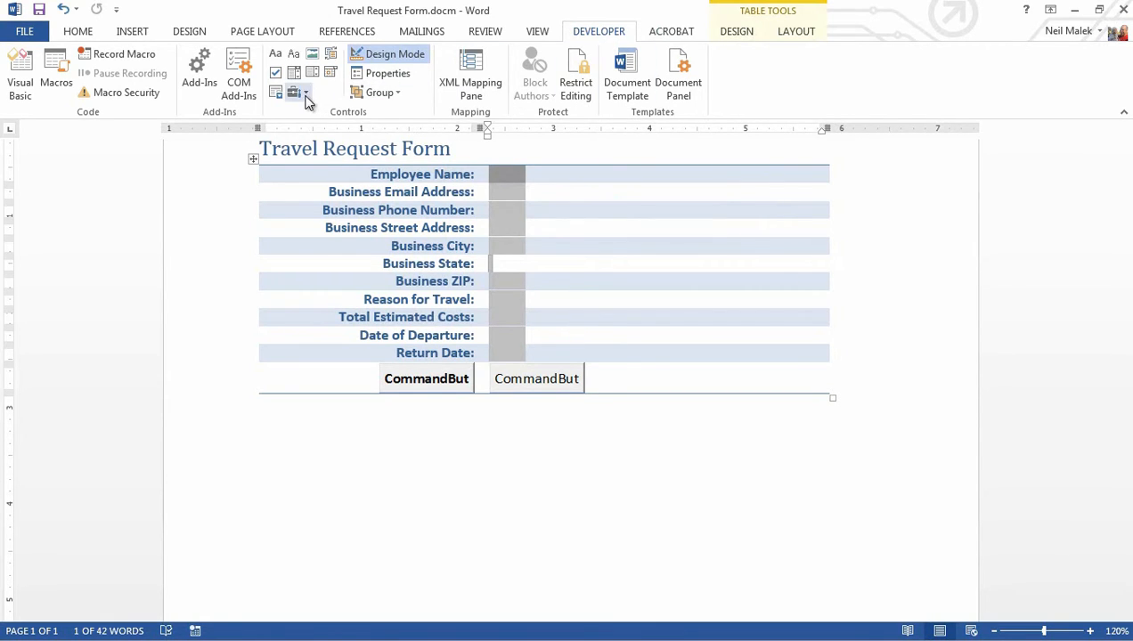
left_click(300, 92)
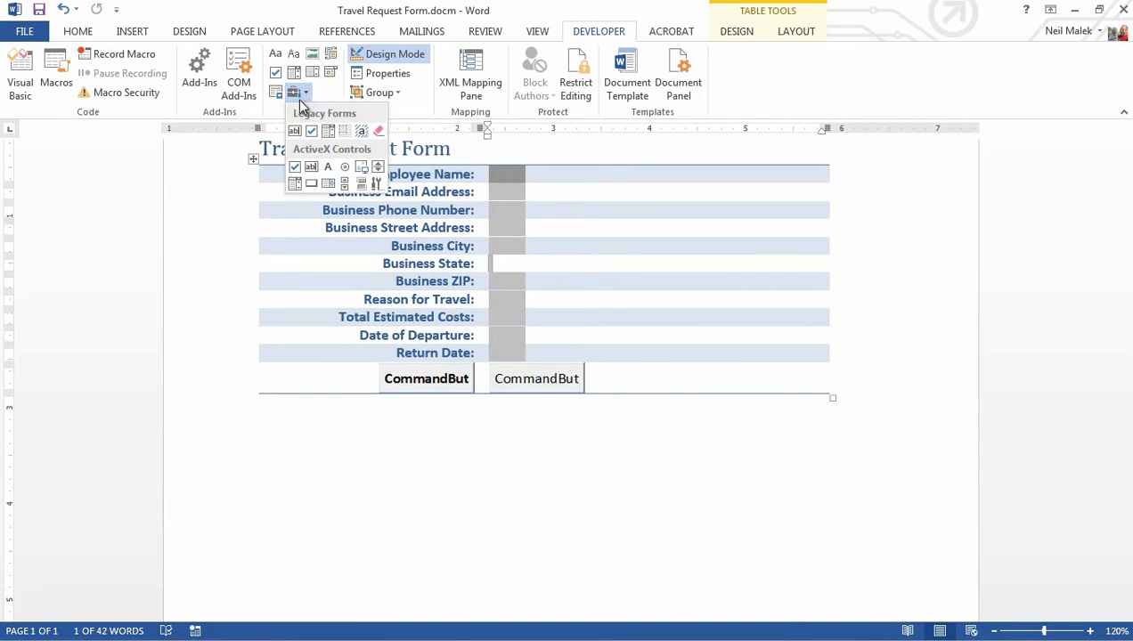
mouse_move(294, 131)
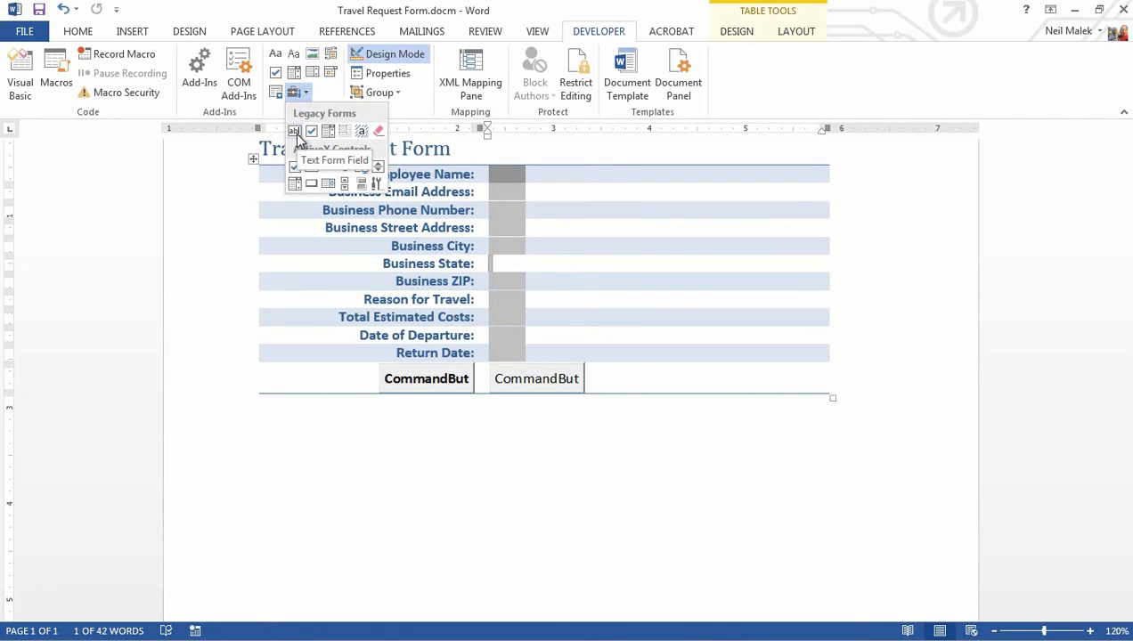
mouse_move(329, 131)
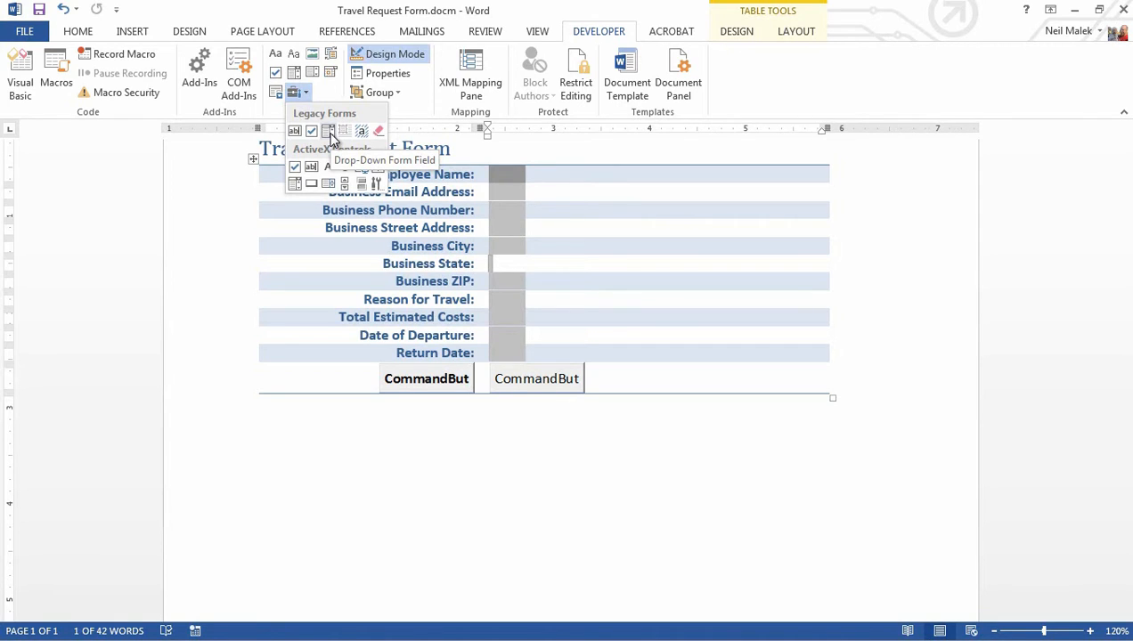
mouse_move(497, 196)
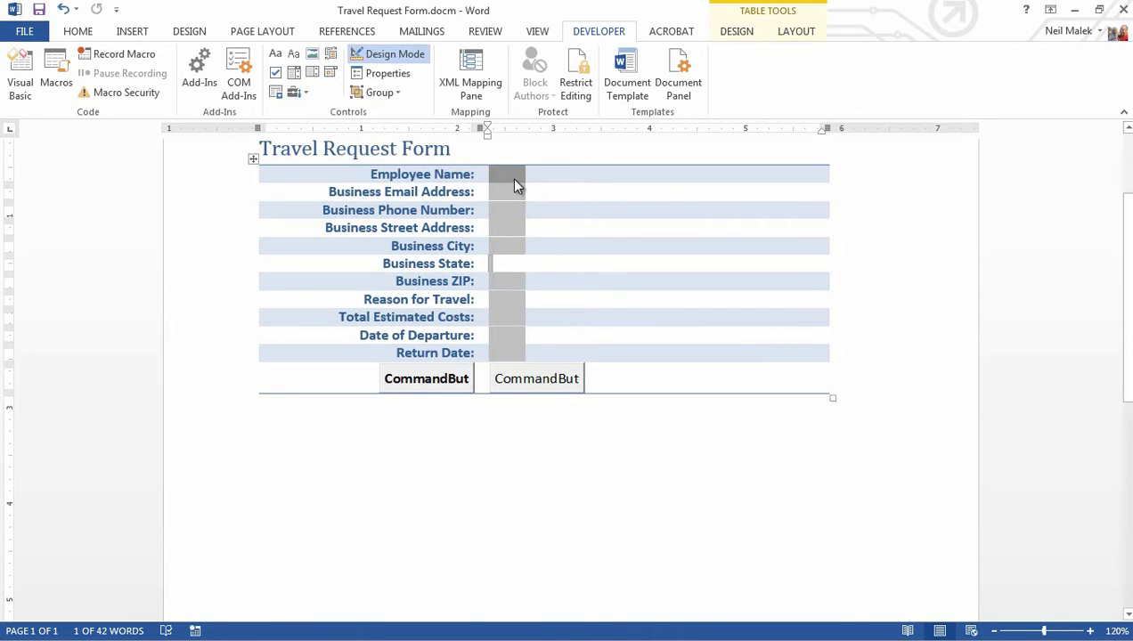
right_click(512, 178)
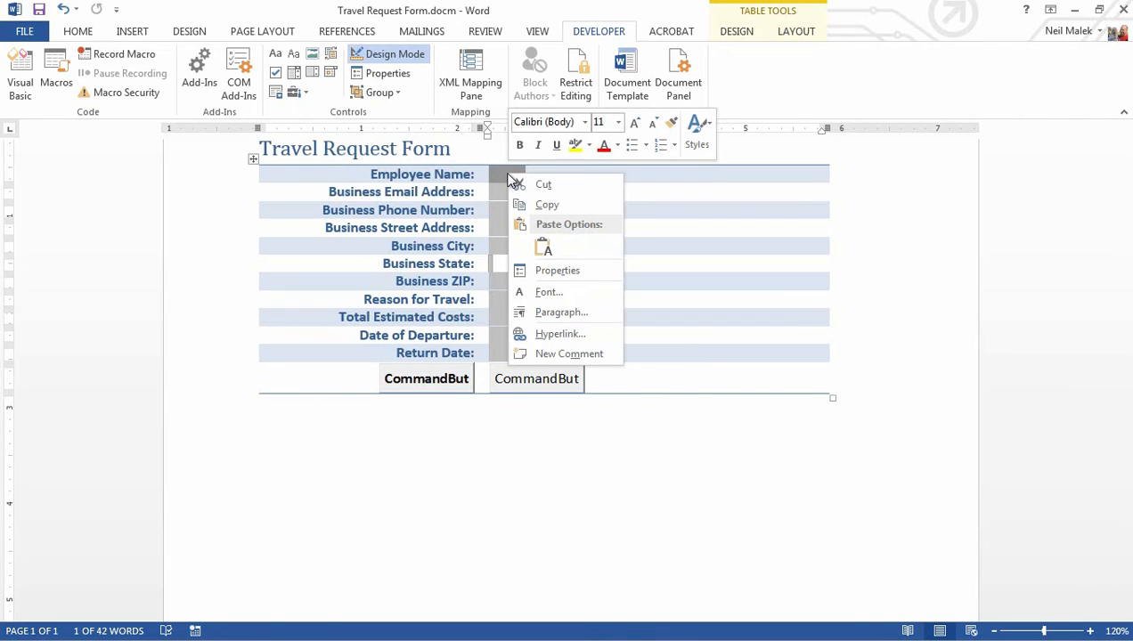
mouse_move(557, 270)
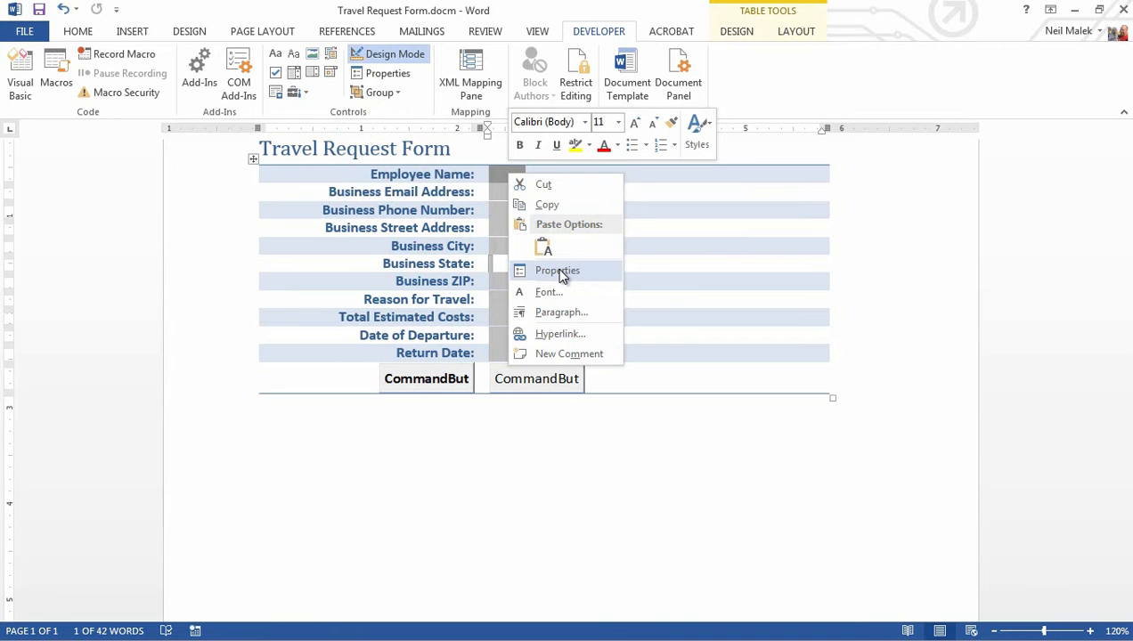
left_click(558, 270)
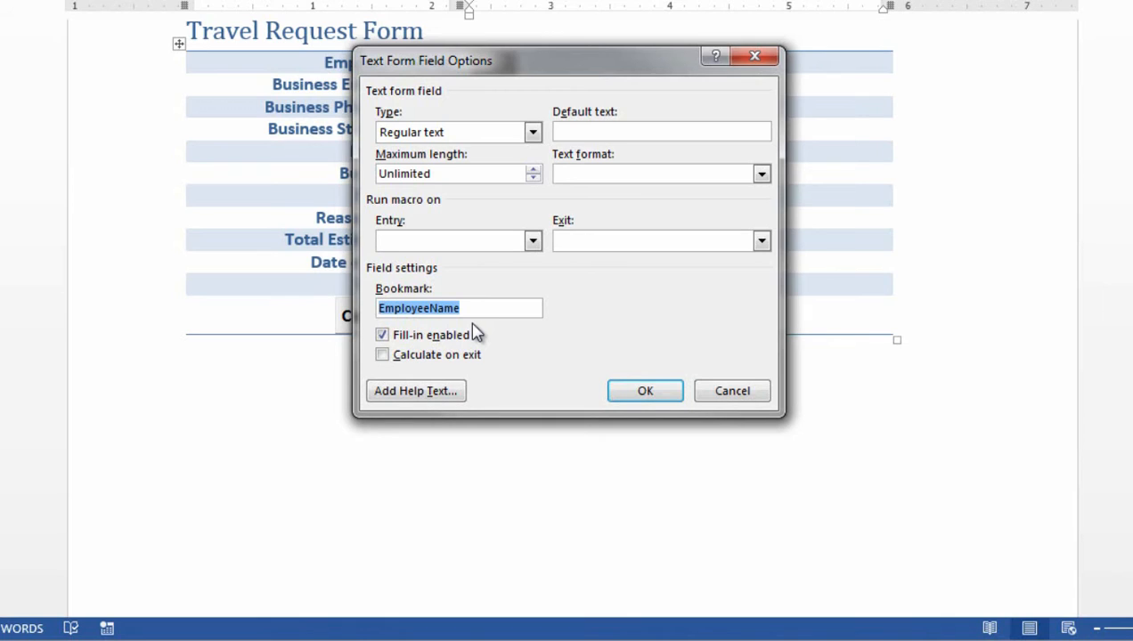
mouse_move(732, 391)
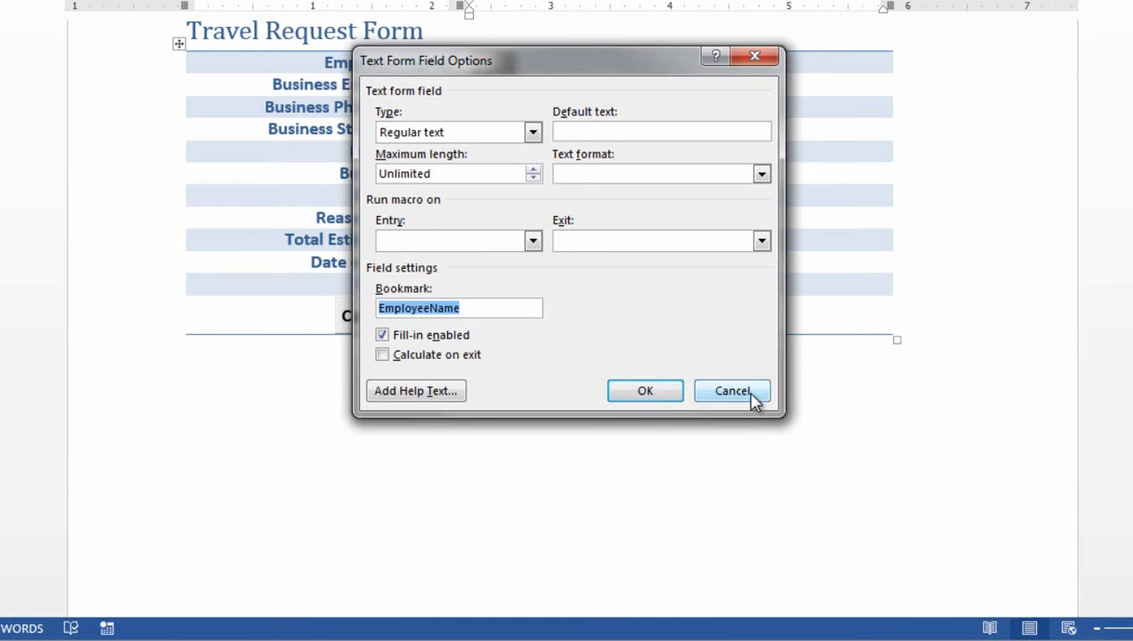
left_click(731, 391)
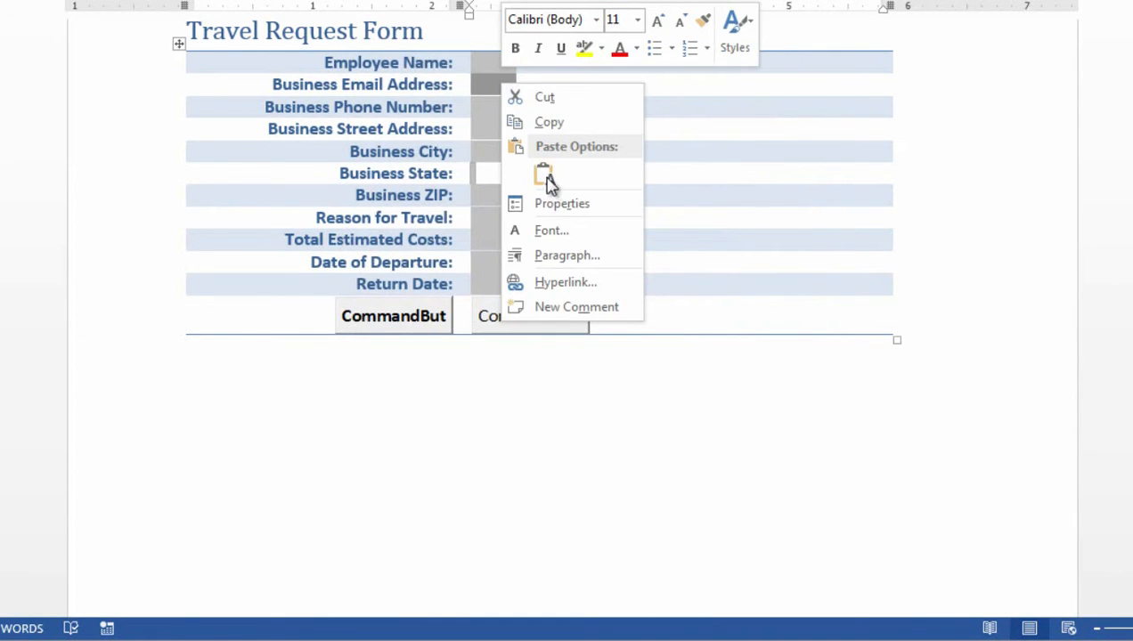
left_click(561, 203)
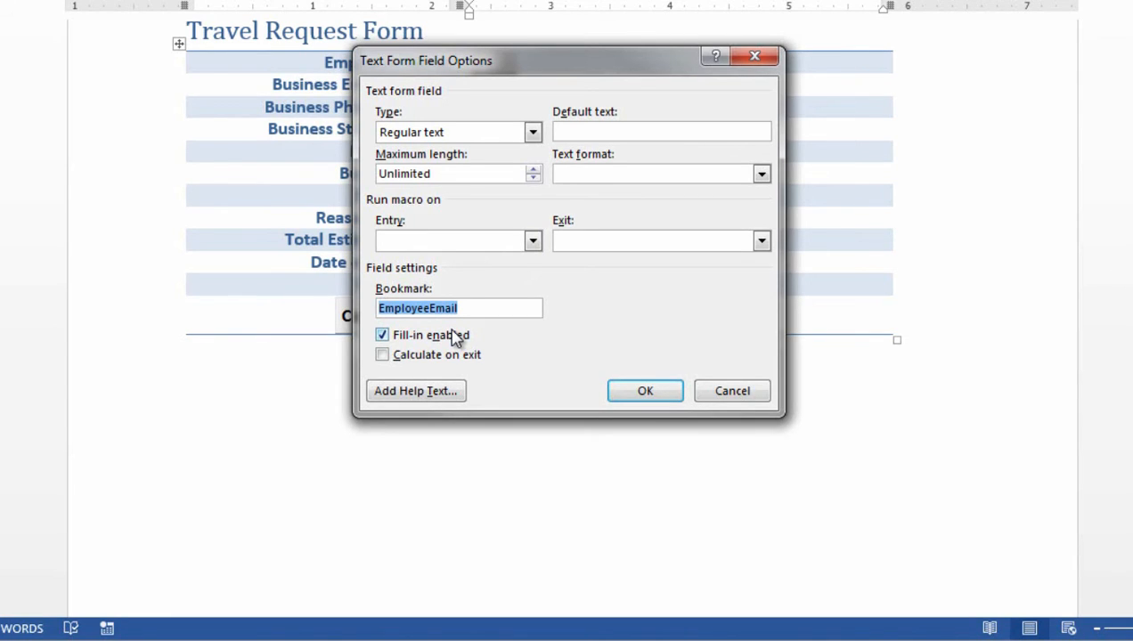
mouse_move(732, 391)
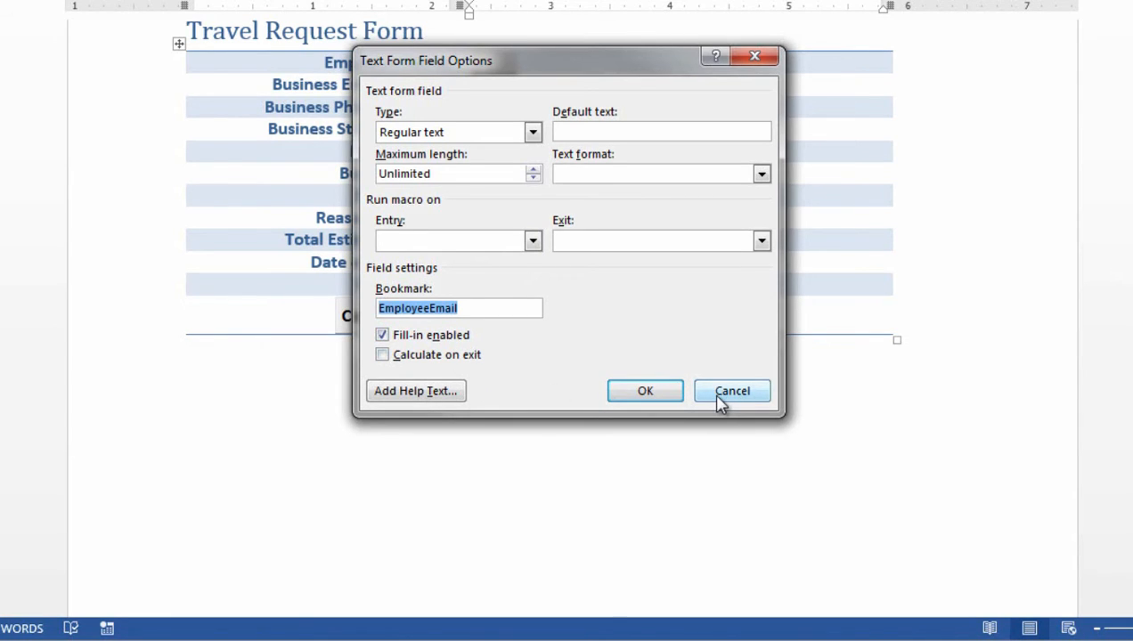
left_click(731, 391)
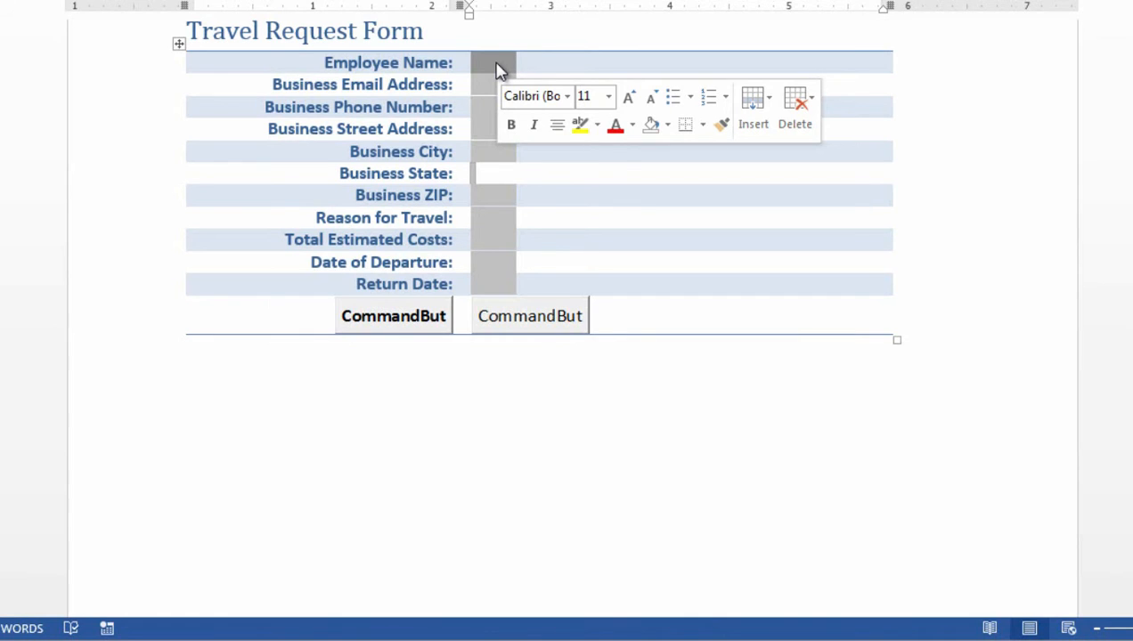
left_click(476, 174)
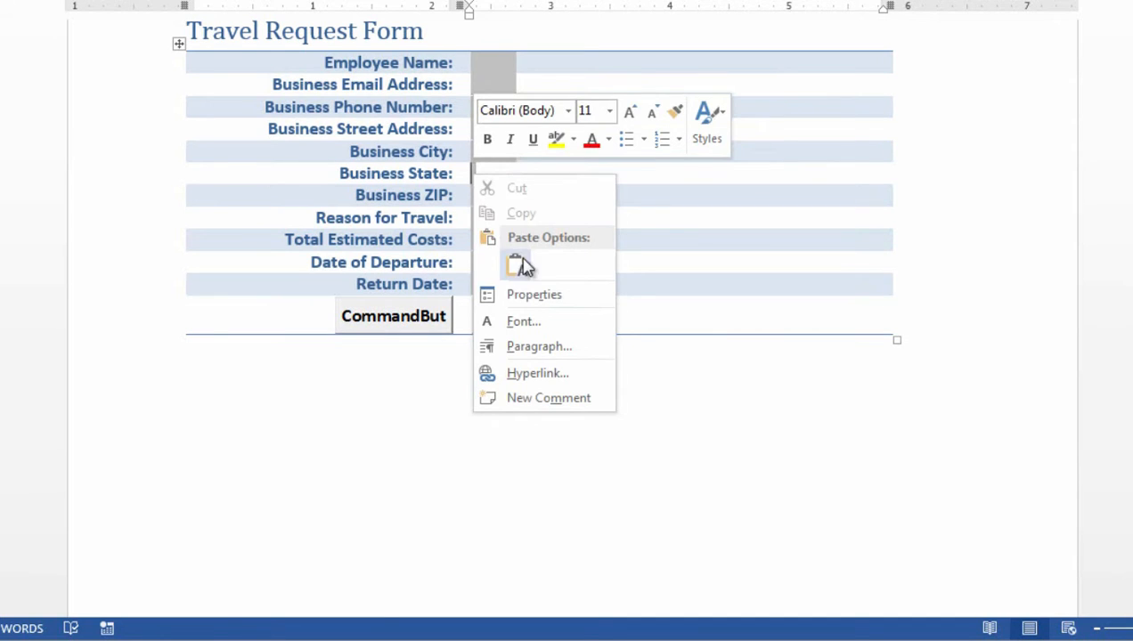
left_click(534, 293)
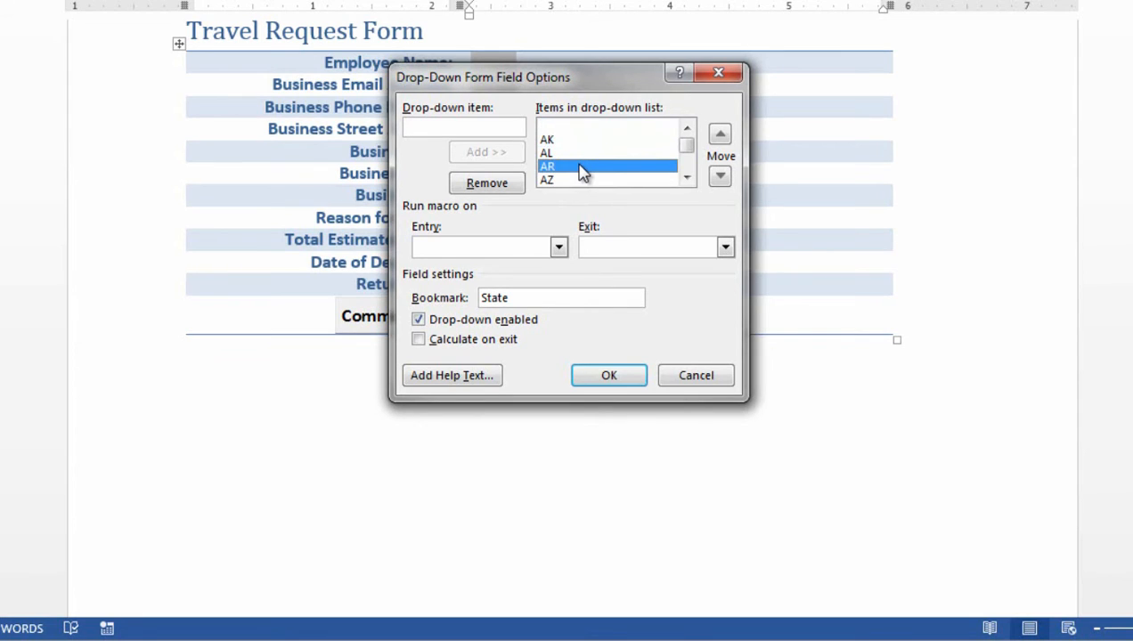
mouse_move(590, 198)
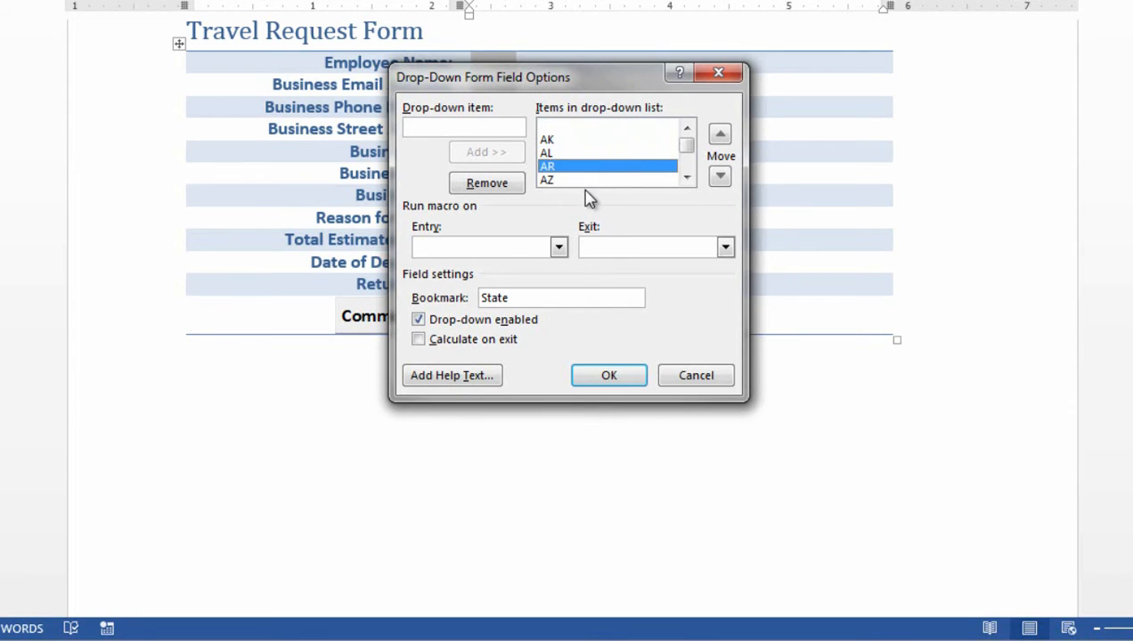
mouse_move(695, 375)
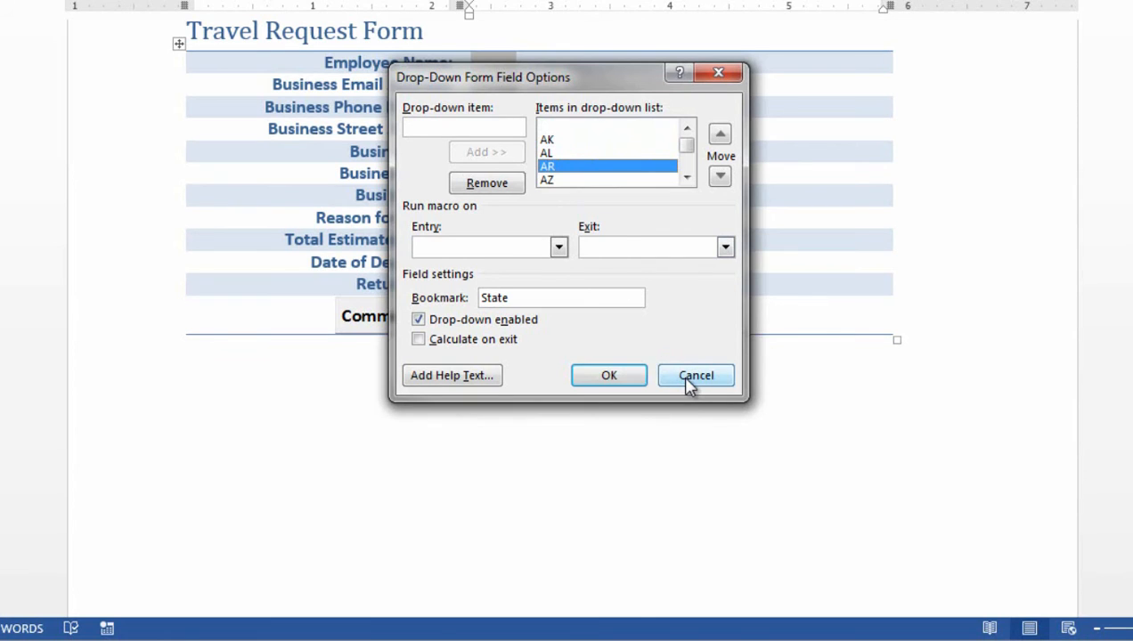
left_click(696, 375)
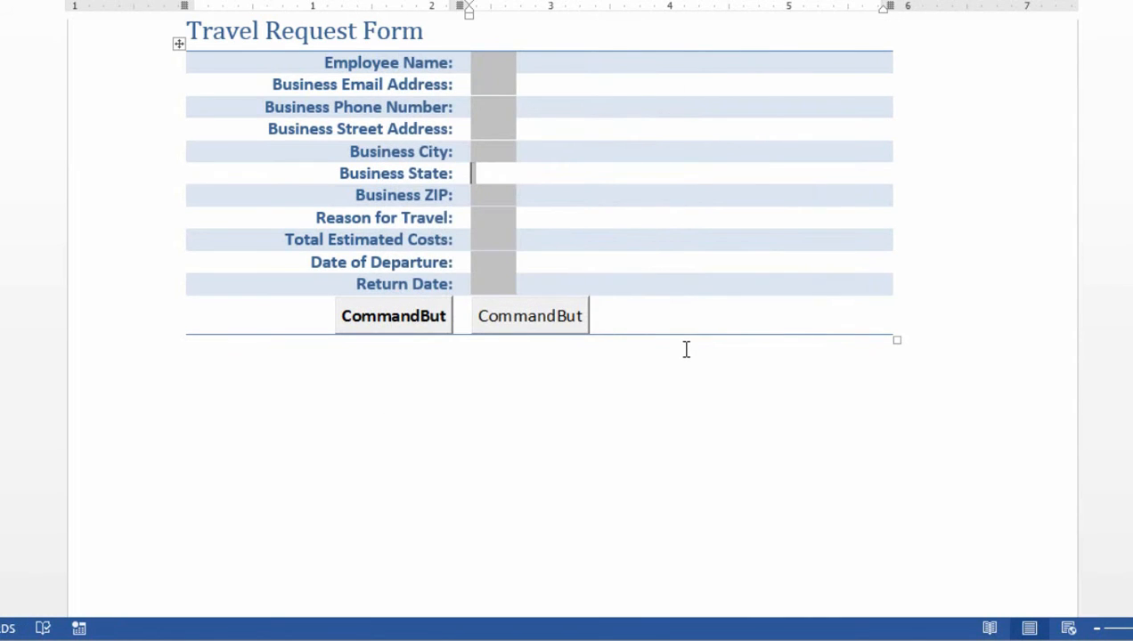
mouse_move(640, 314)
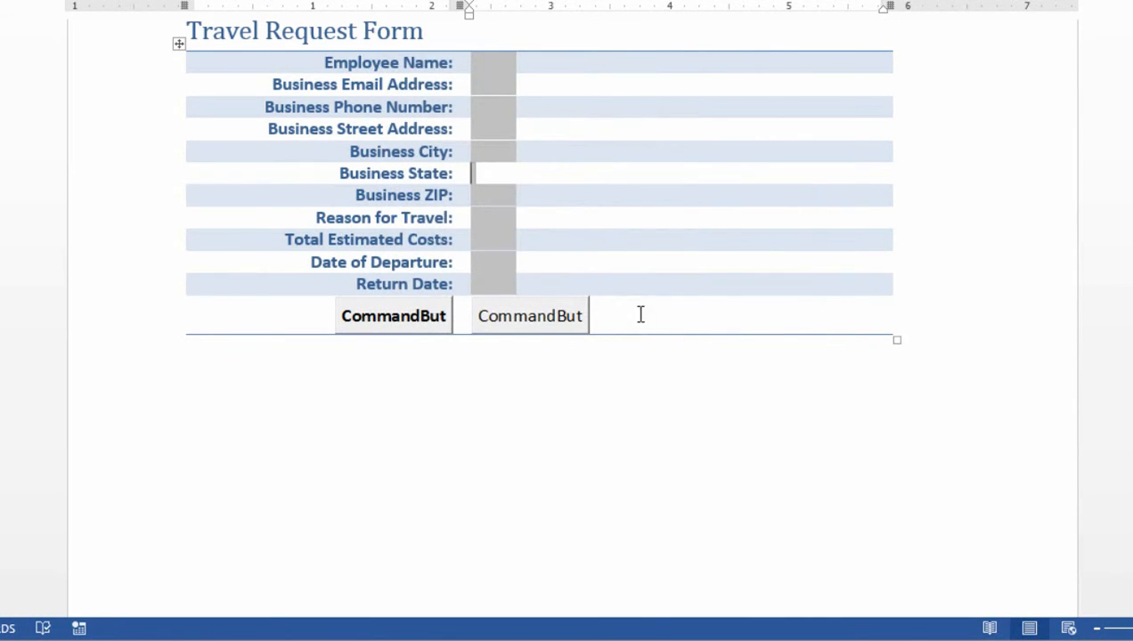
mouse_move(494, 240)
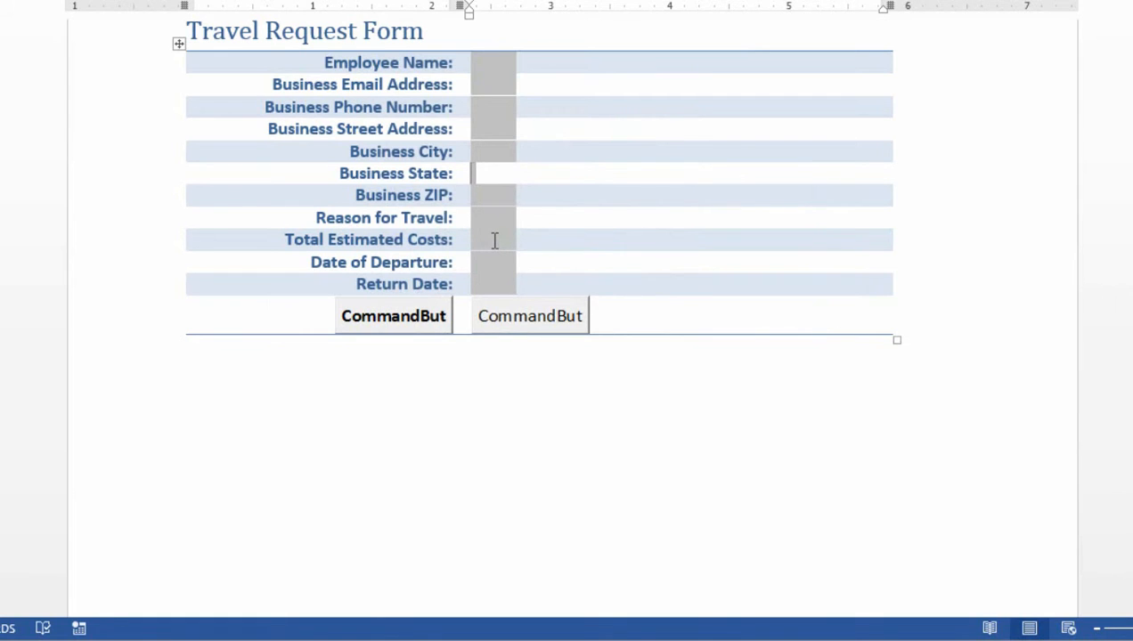
mouse_move(494, 245)
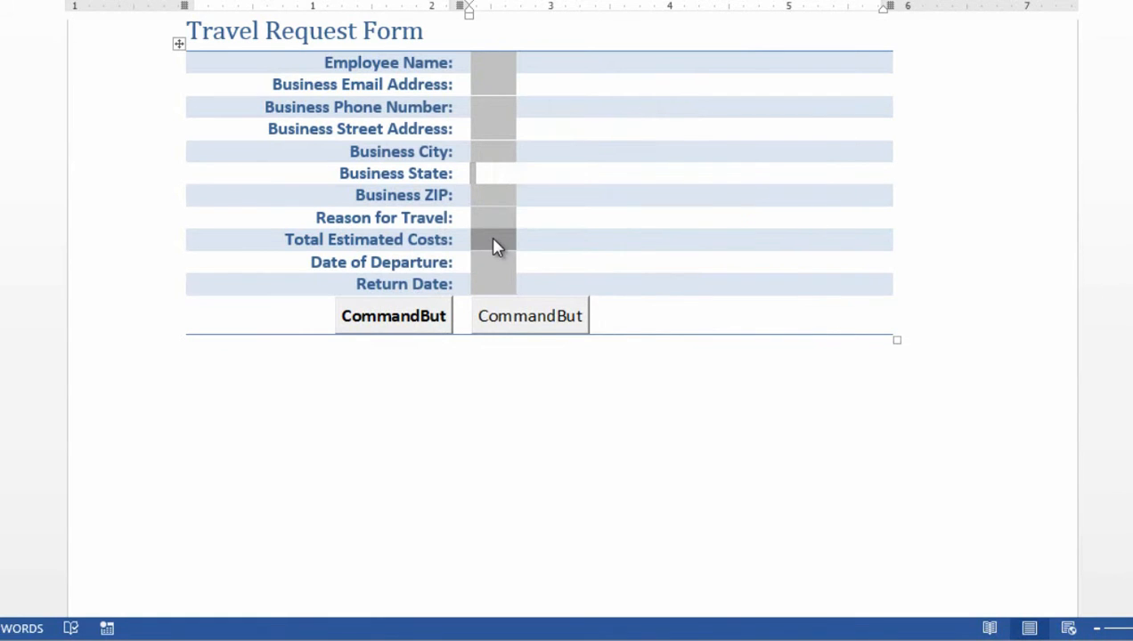
Set the Total Estimated Costs field to Number type with $#,##0.00 format
right_click(497, 247)
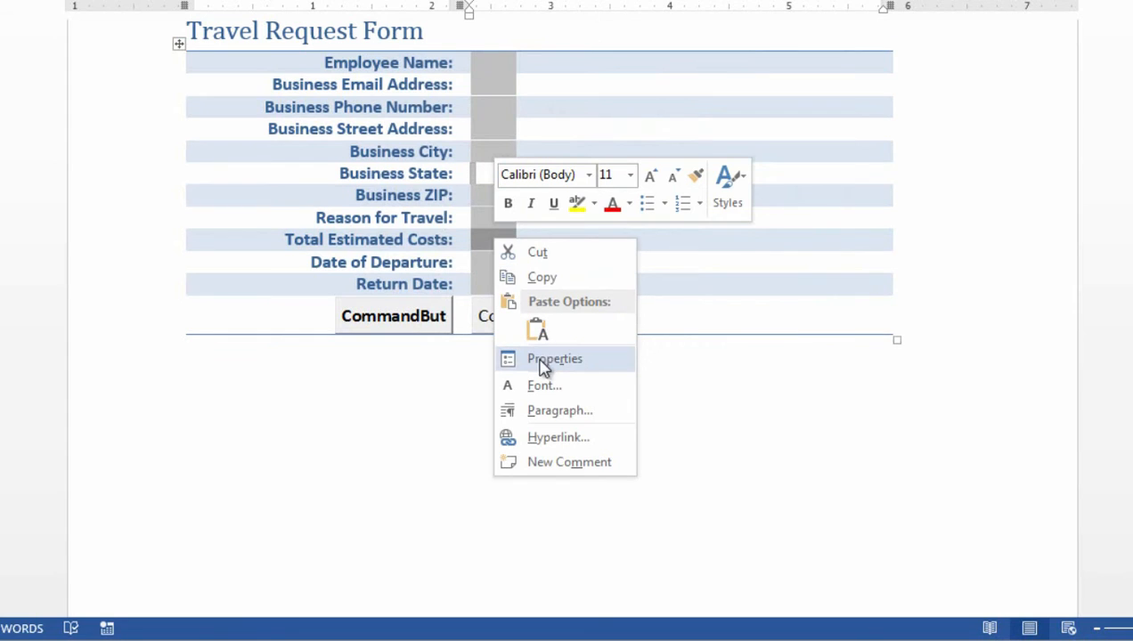
mouse_move(552, 370)
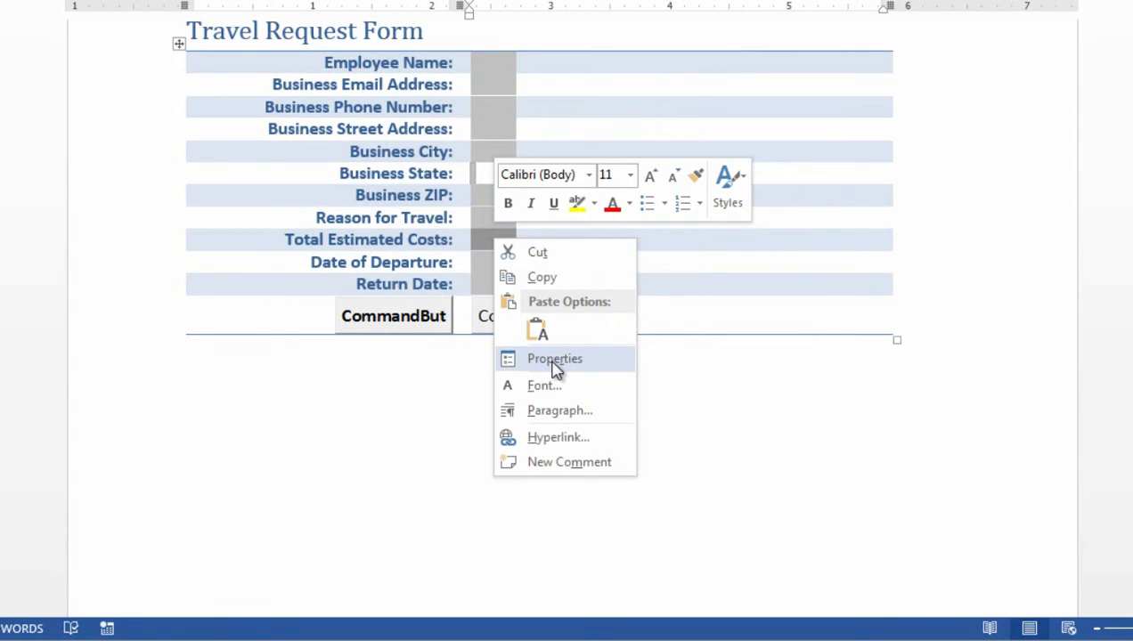
left_click(554, 358)
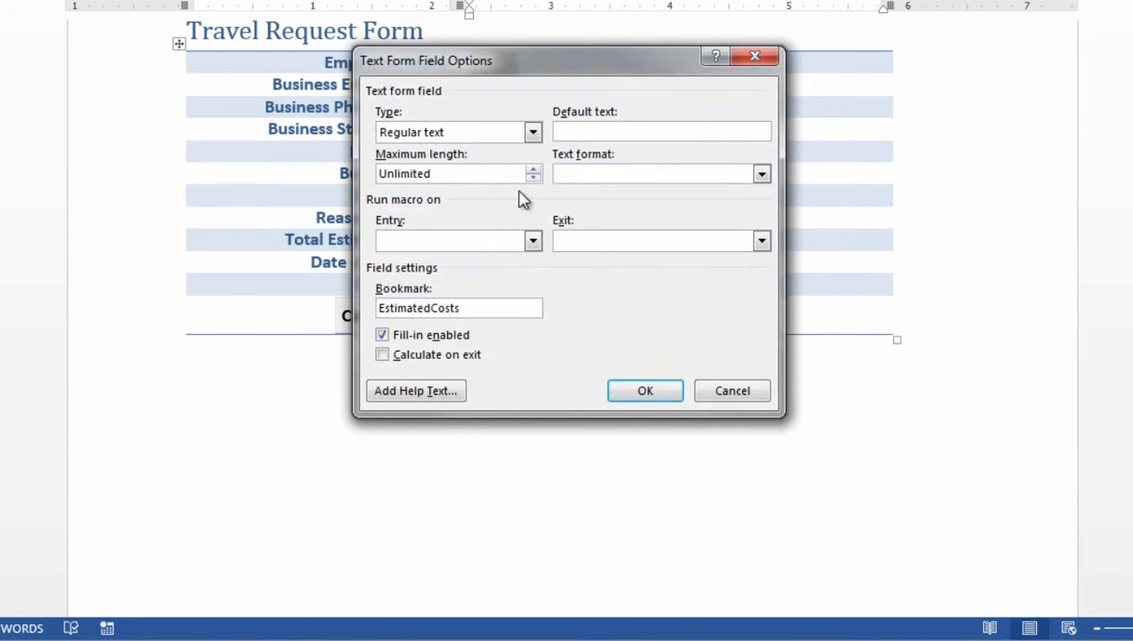
left_click(533, 132)
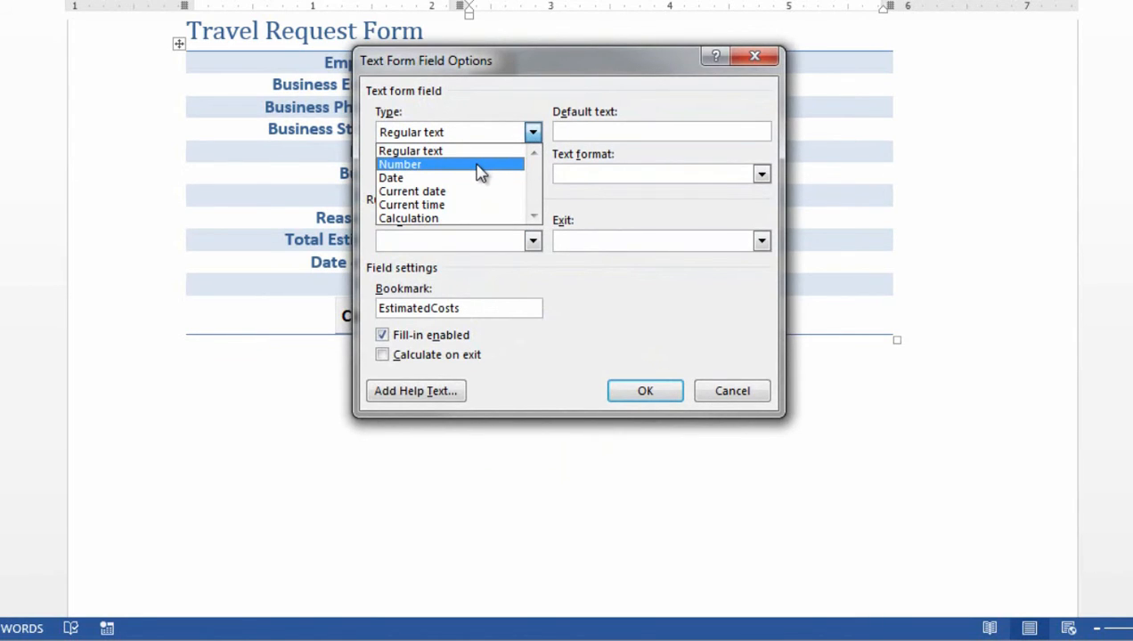
left_click(399, 164)
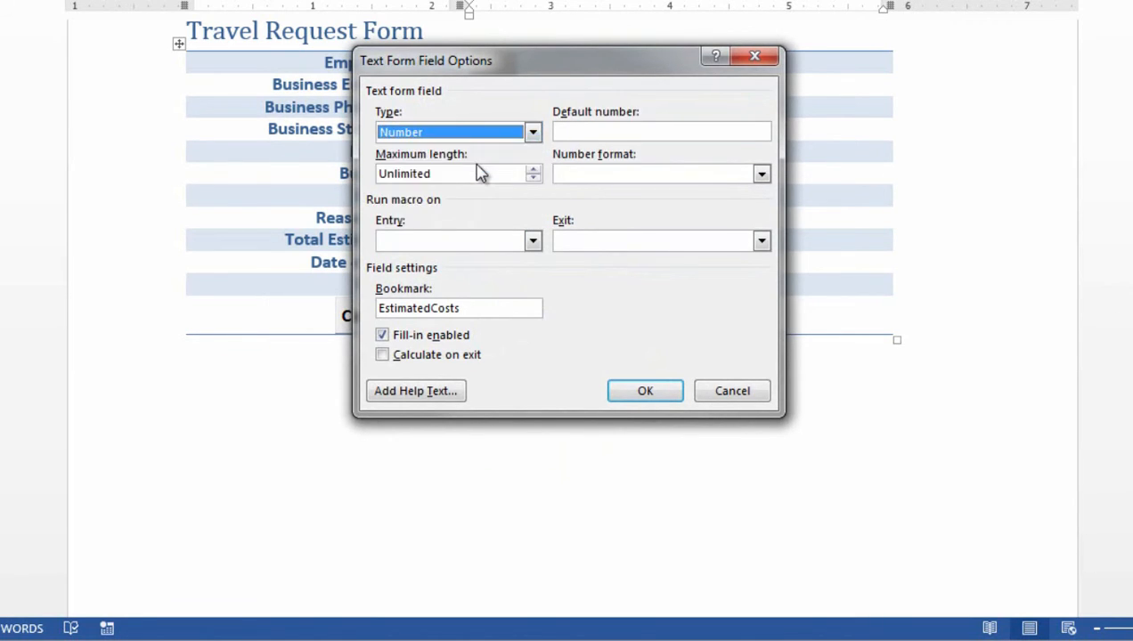
mouse_move(672, 220)
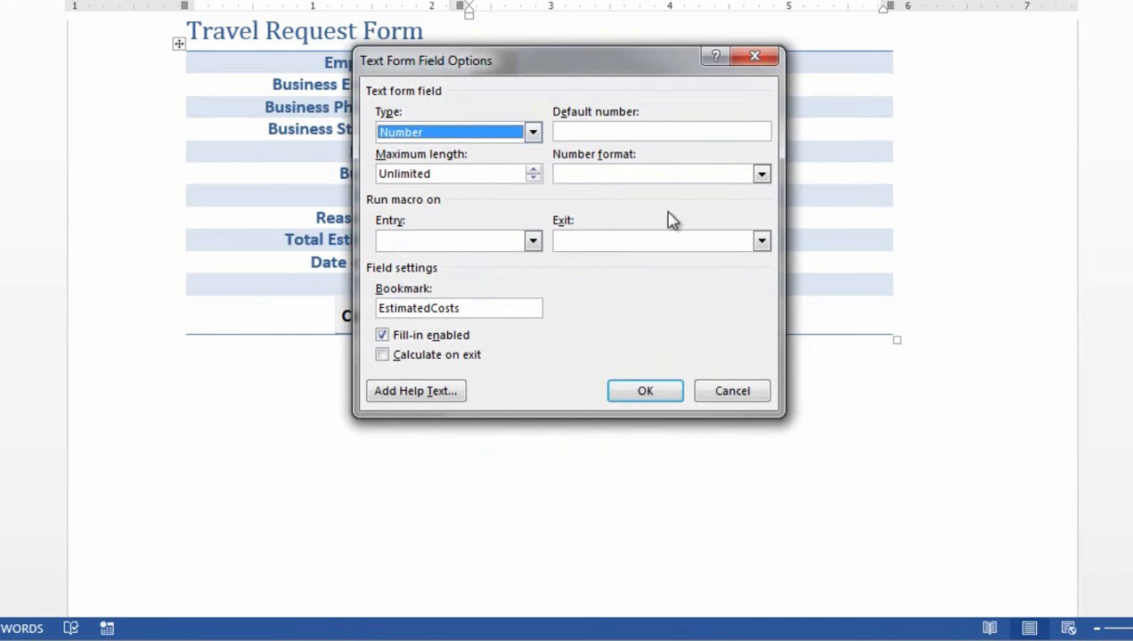
left_click(762, 173)
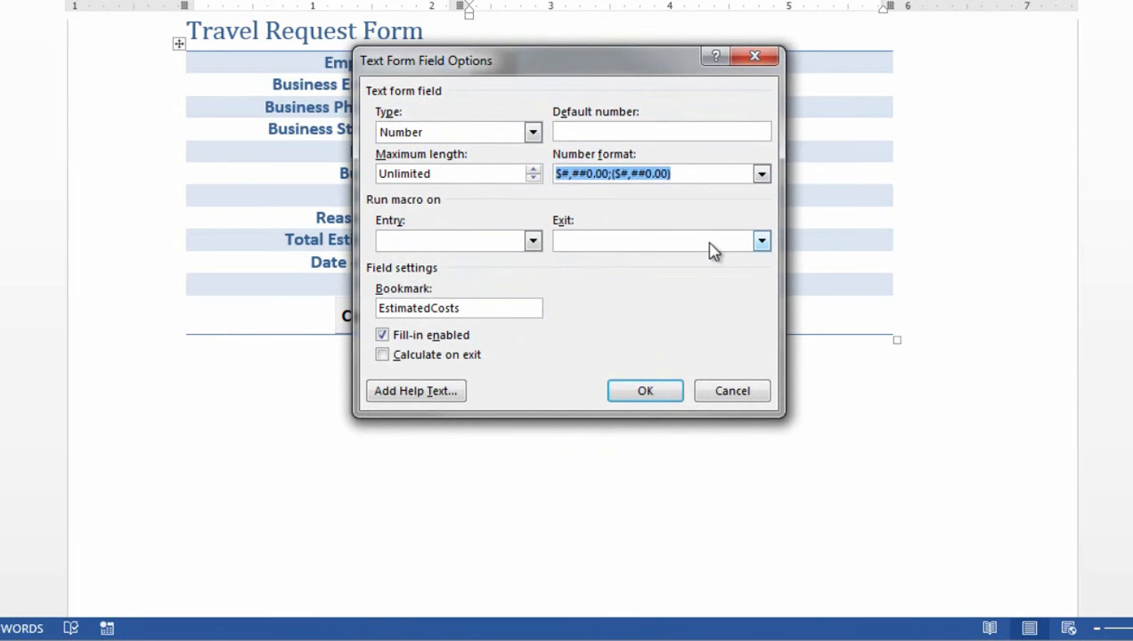
mouse_move(682, 221)
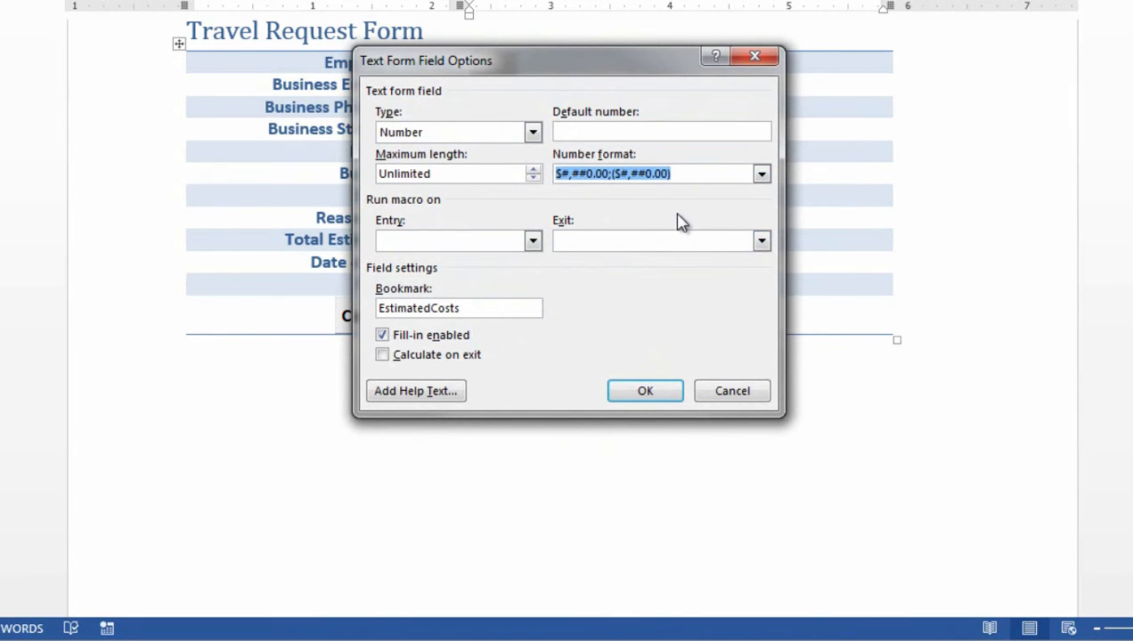
mouse_move(667, 219)
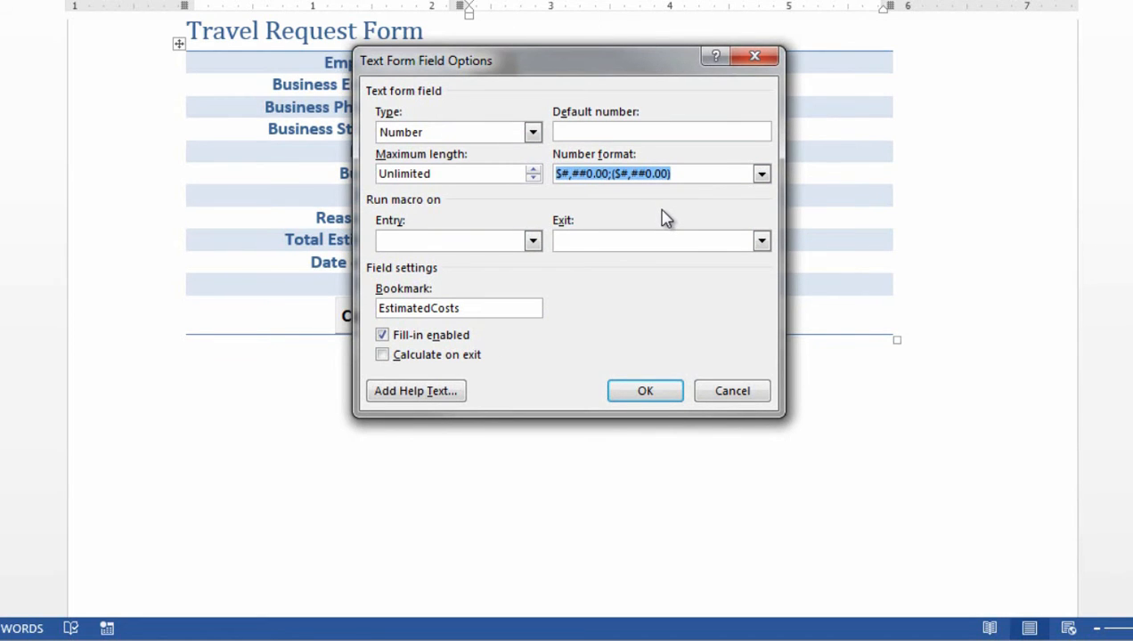
left_click(645, 391)
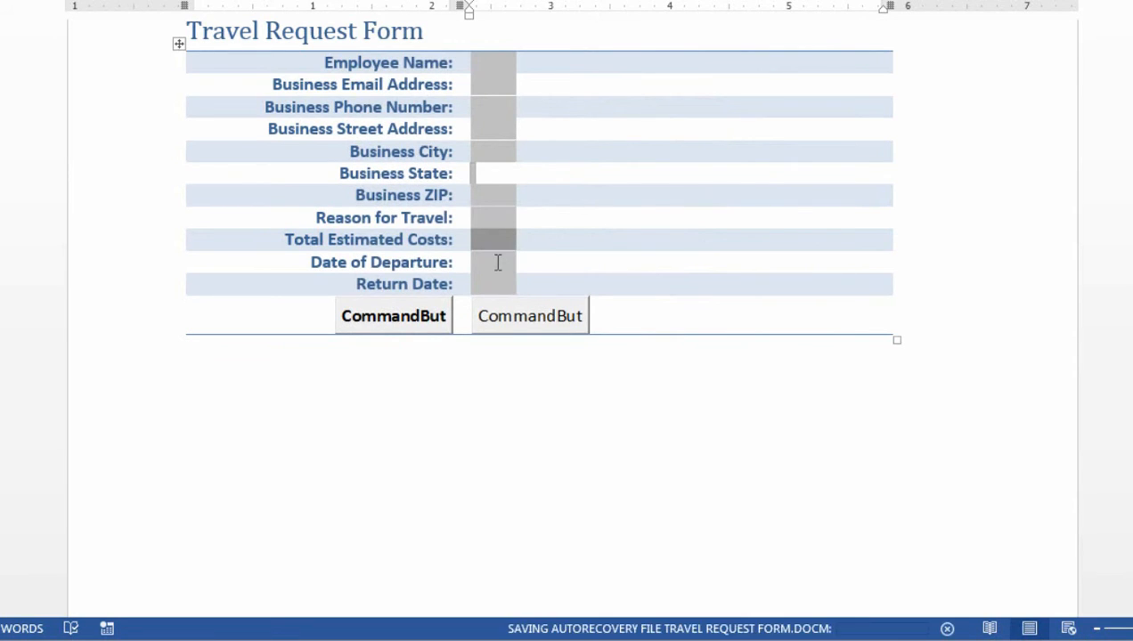
Set the Date of Departure field to Date type with M/d/yyyy format
right_click(498, 262)
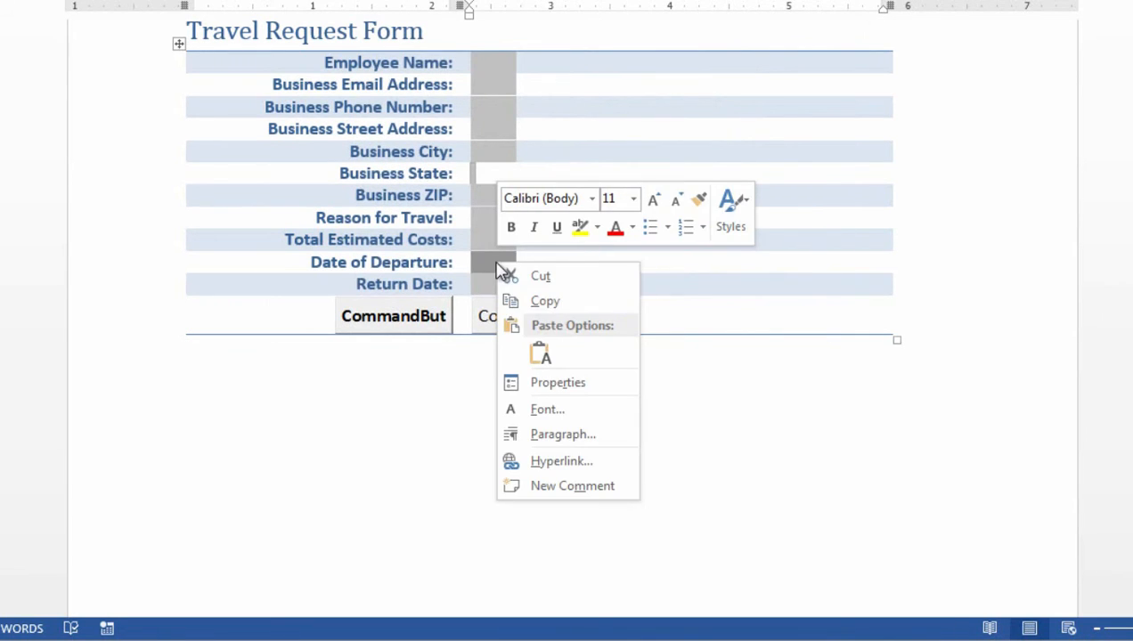
left_click(557, 382)
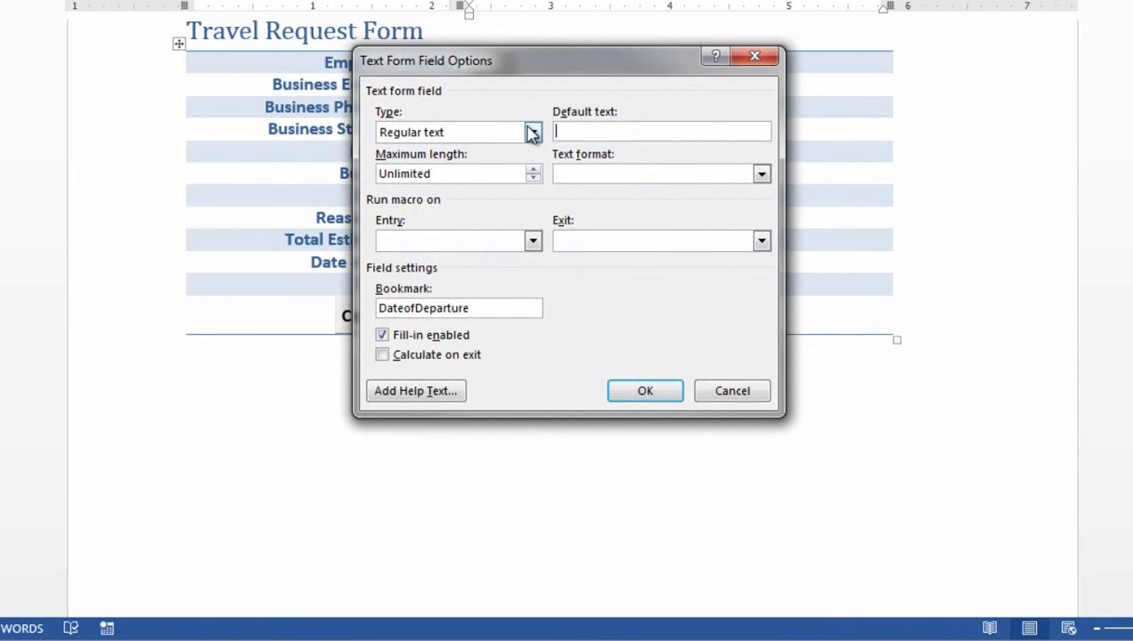
left_click(533, 132)
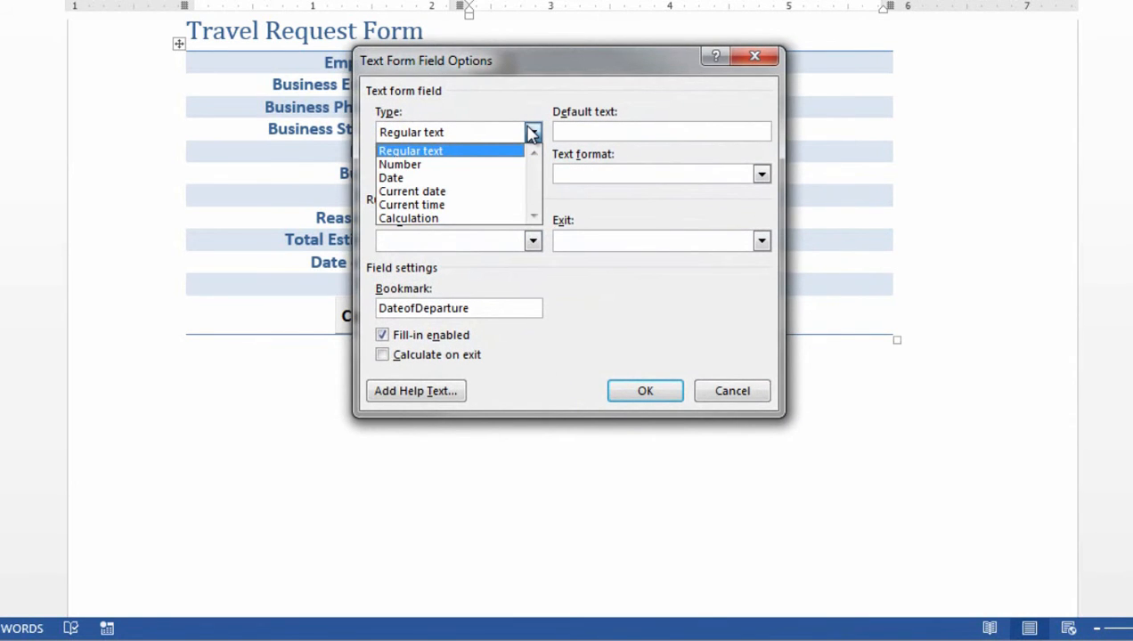
mouse_move(390, 178)
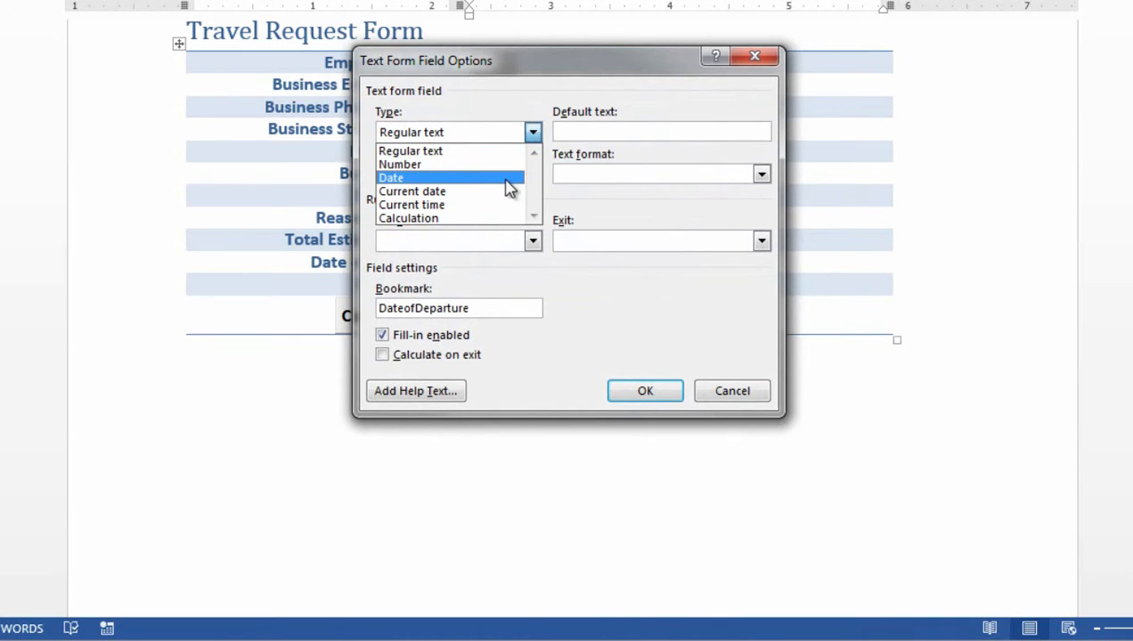
left_click(392, 177)
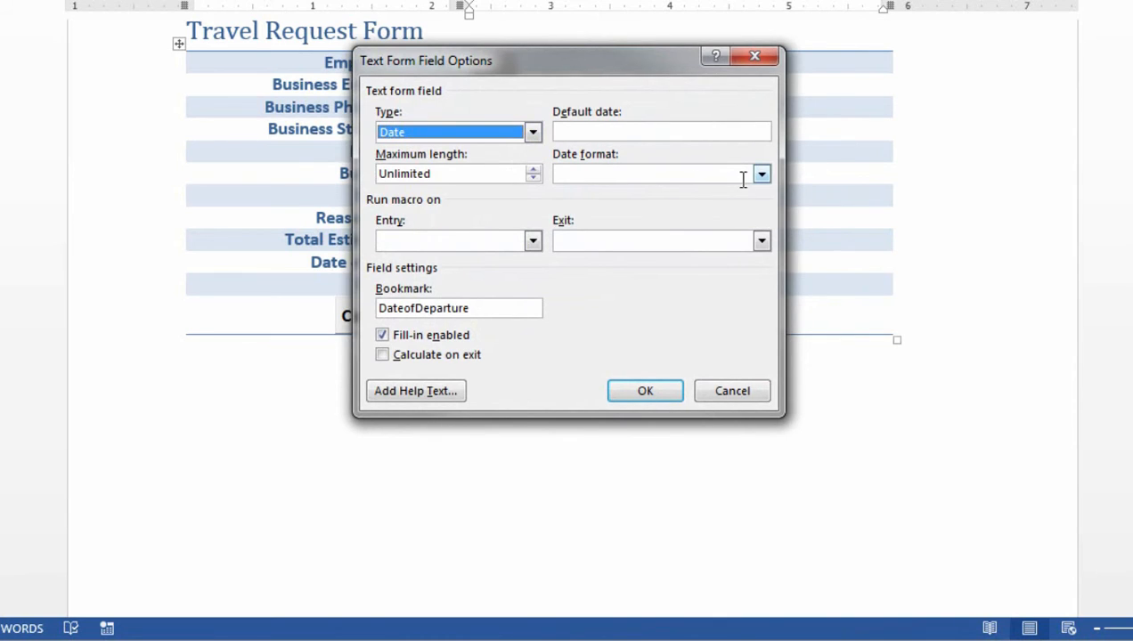
left_click(761, 172)
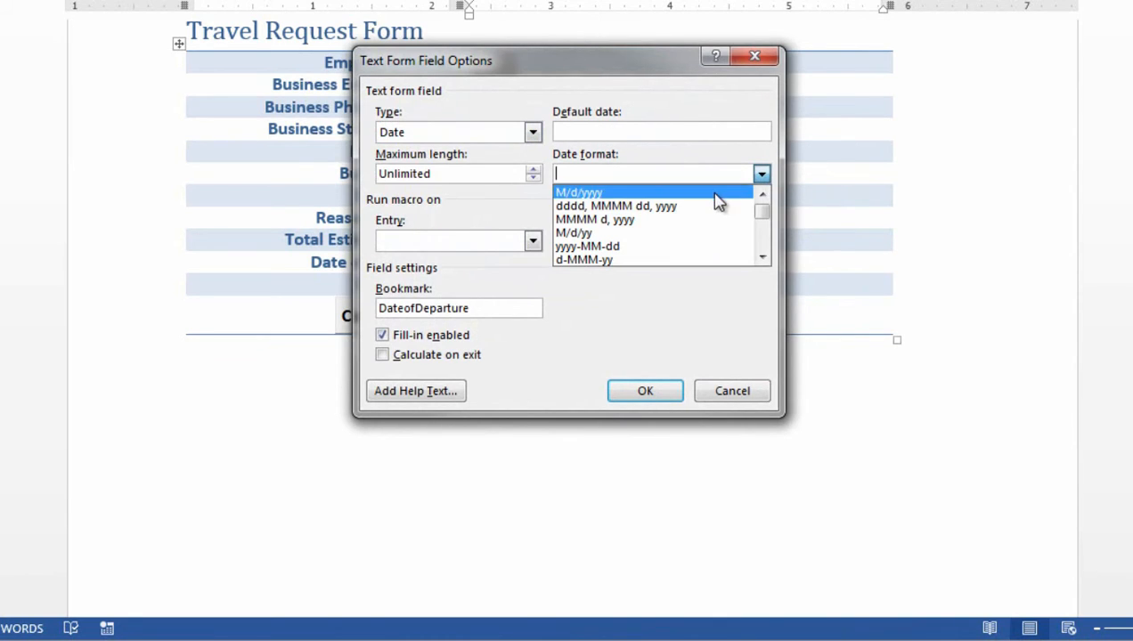
left_click(579, 192)
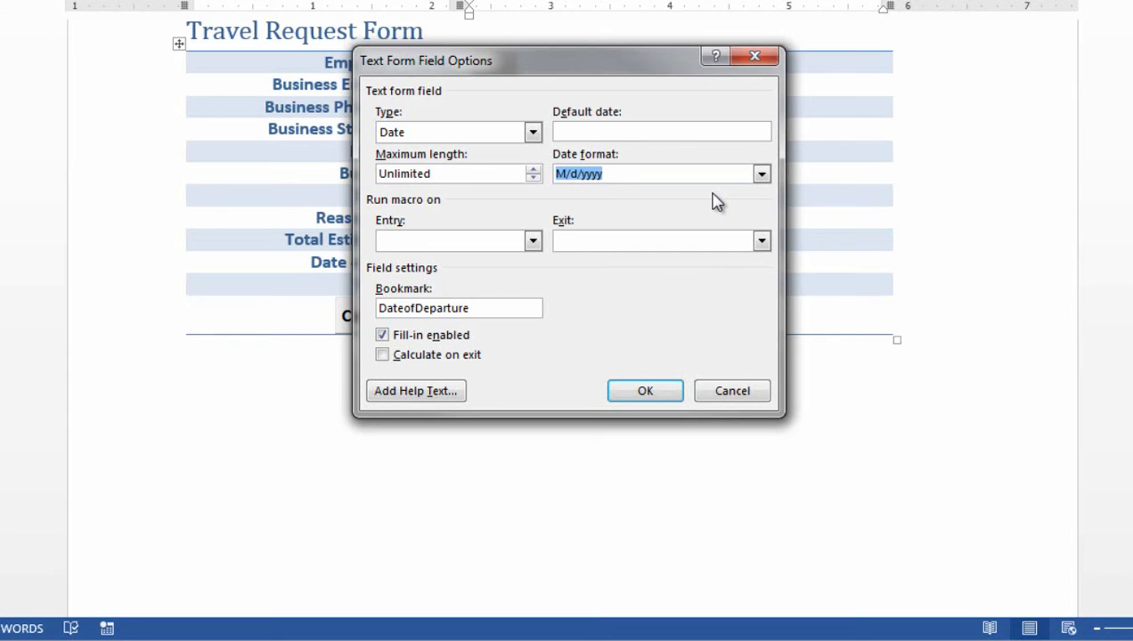
mouse_move(719, 389)
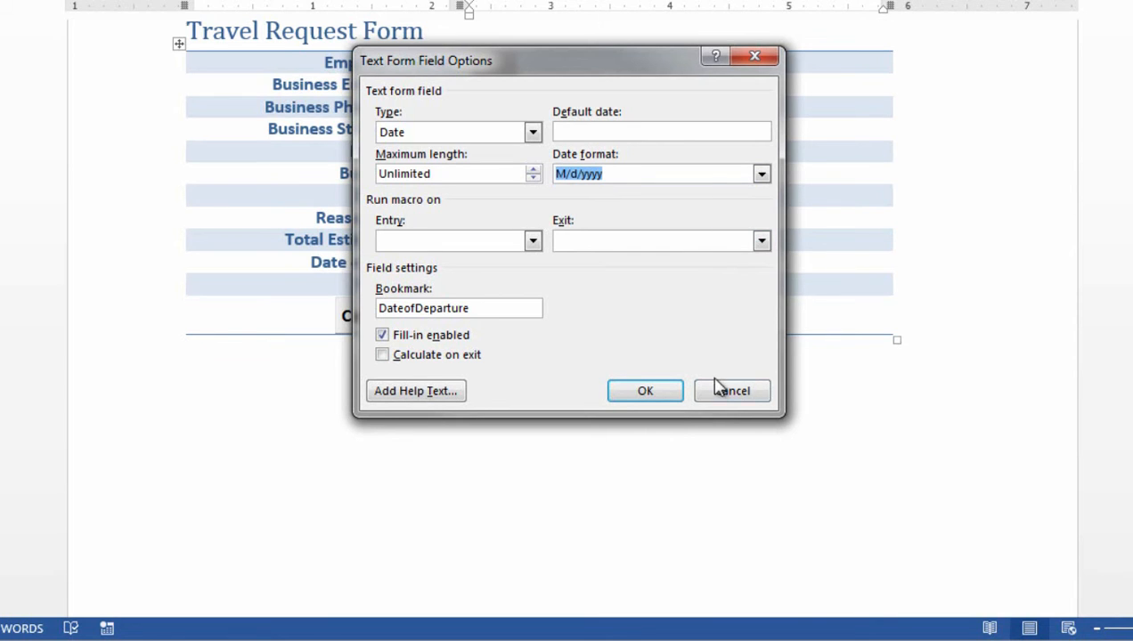
left_click(645, 391)
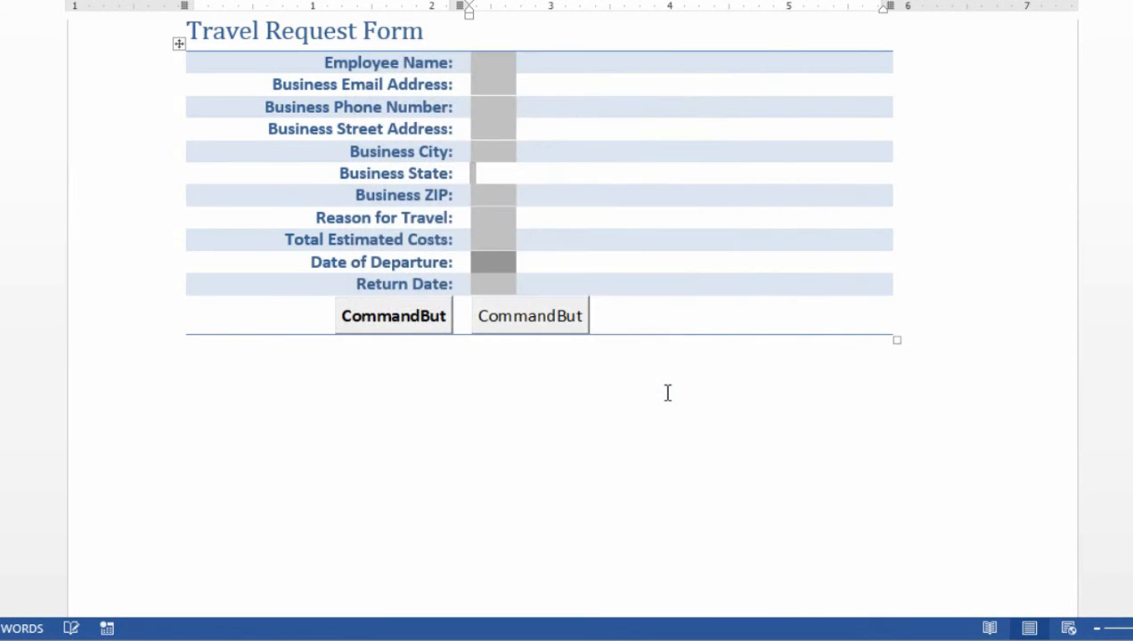
mouse_move(512, 84)
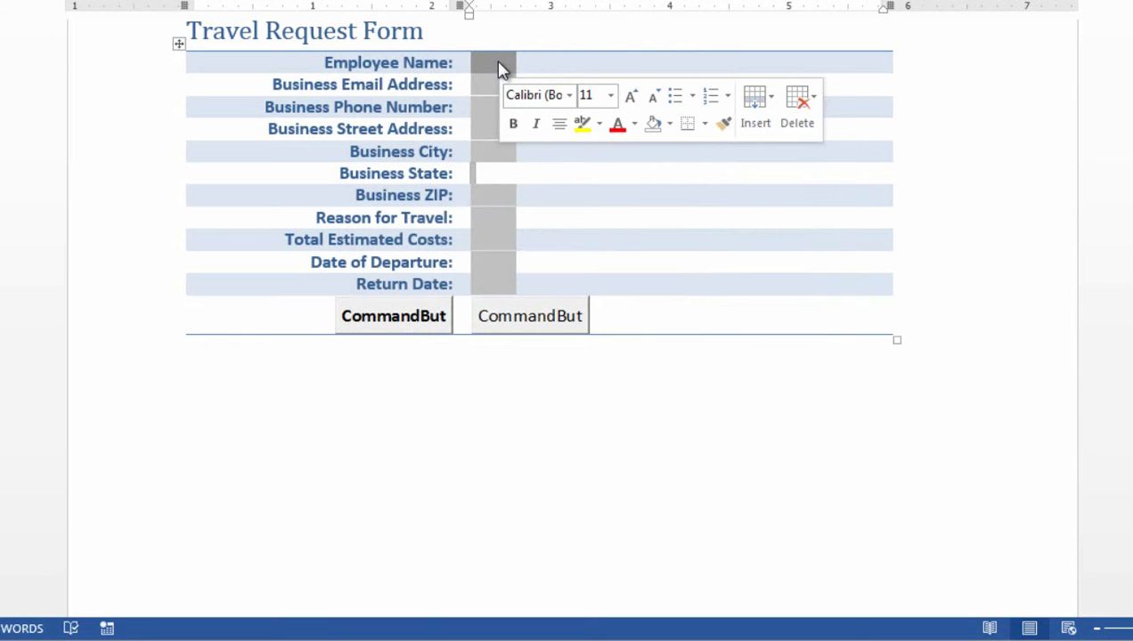
Bring back the Developer tab tools above Travel Request Form.docm
left_click(598, 31)
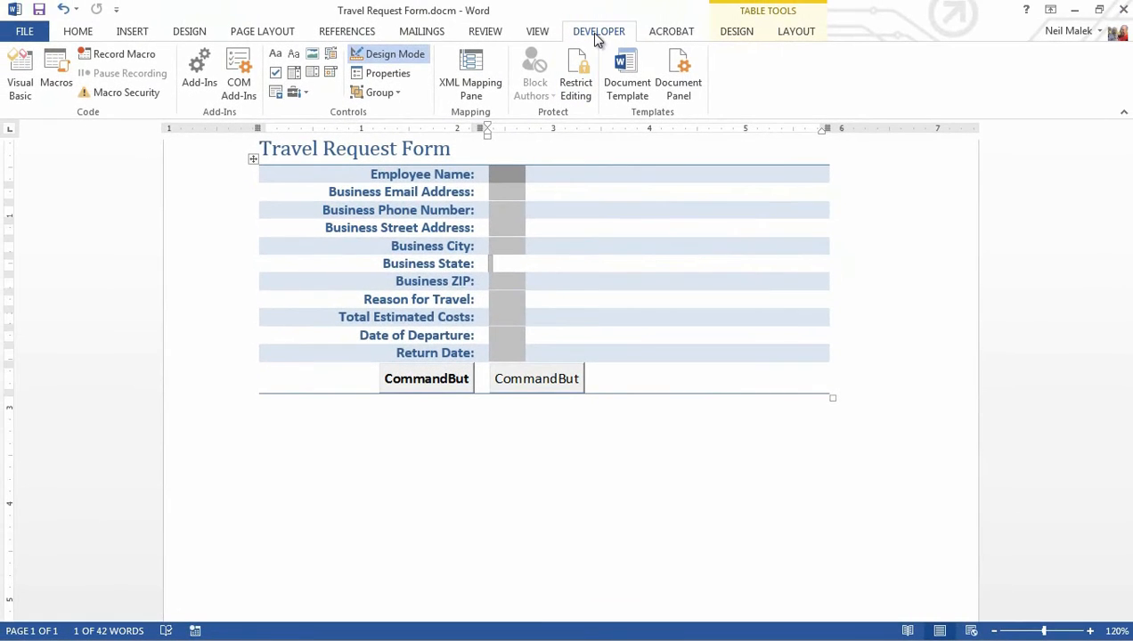
mouse_move(9, 98)
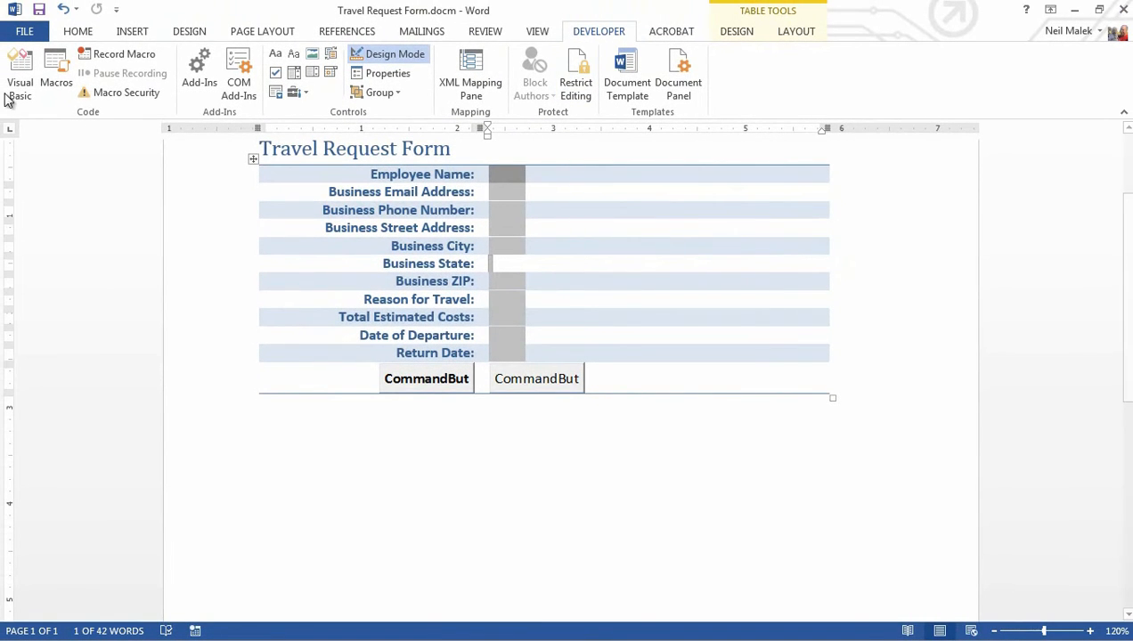
mouse_move(20, 75)
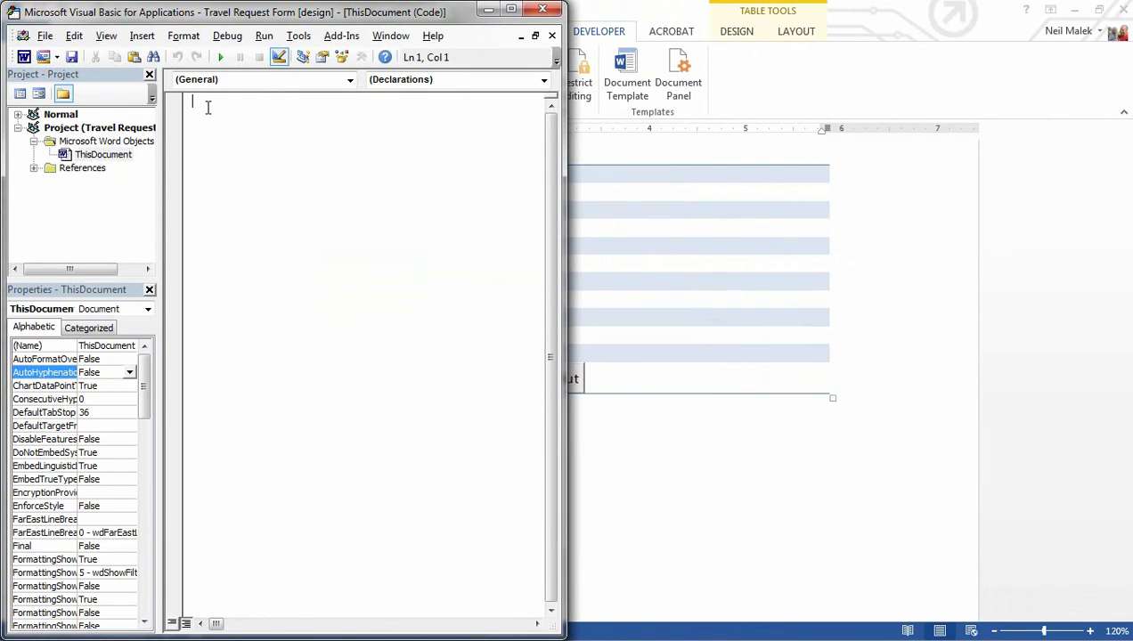
mouse_move(260, 253)
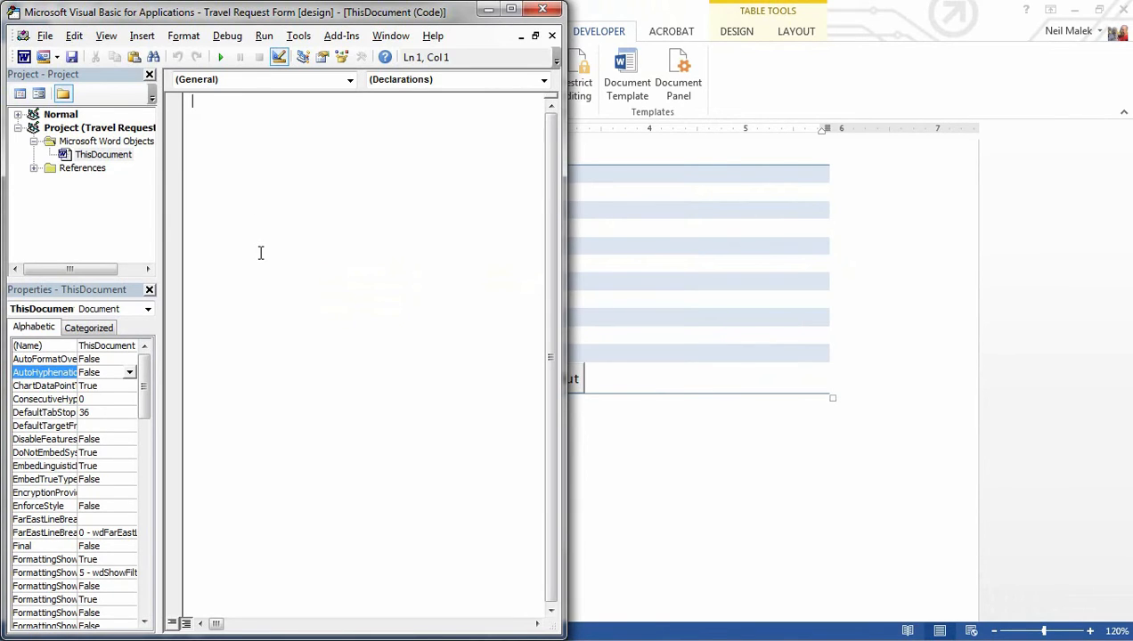
mouse_move(265, 256)
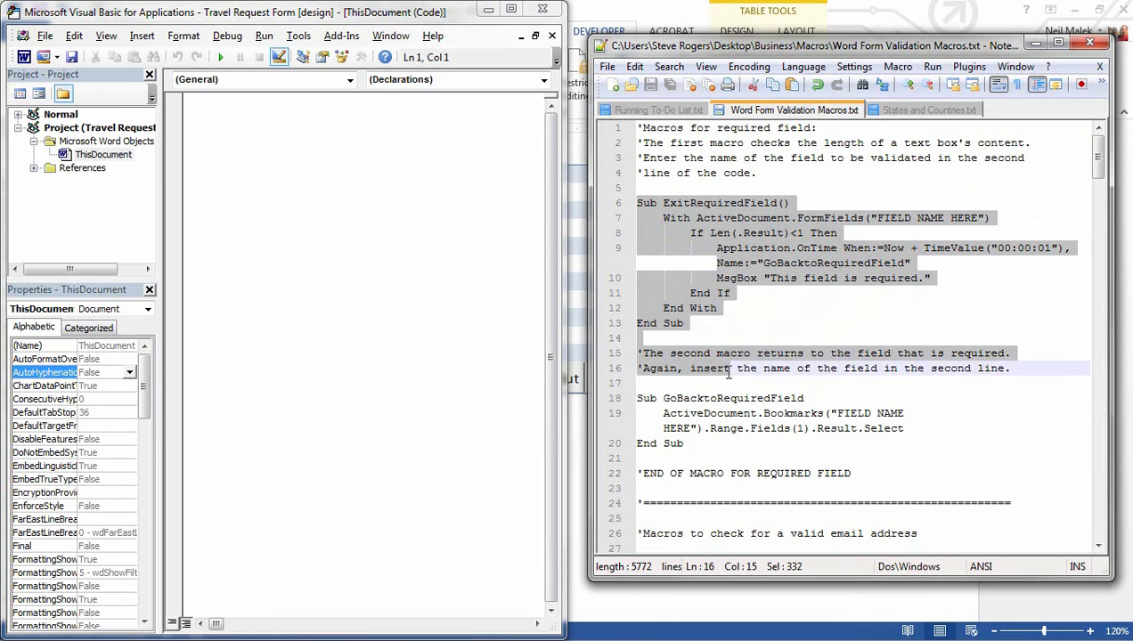
Select the ExitRequiredField and GoBacktoRequiredField macro code in Notepad++
left_click(728, 443)
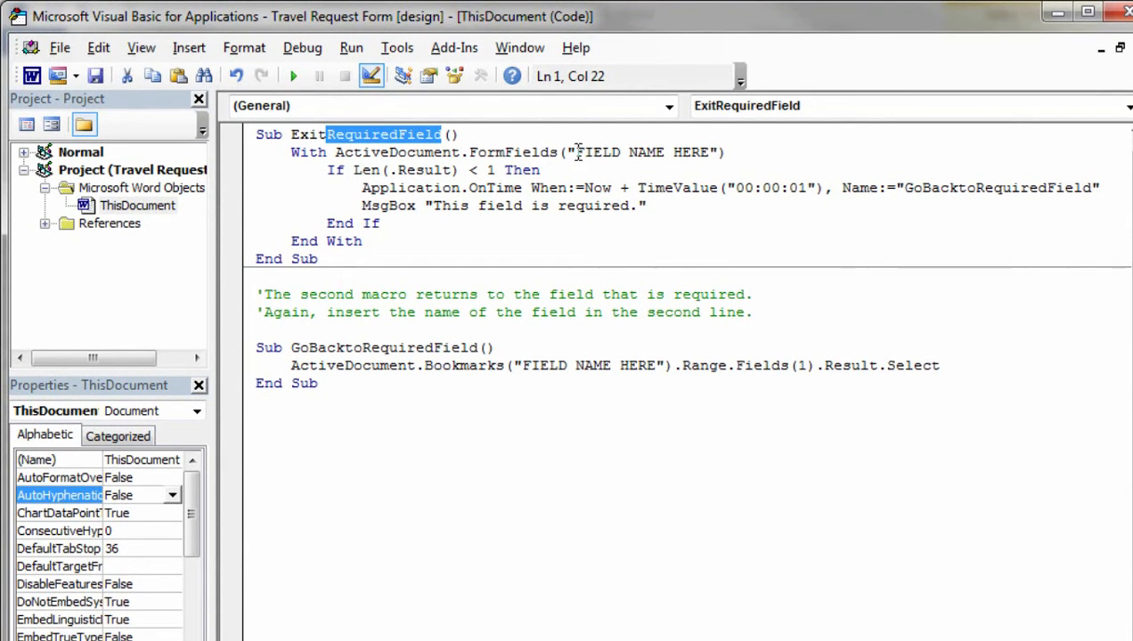
Replace the field-name placeholder and OnTime target macro name with EmployeeName
double_click(644, 151)
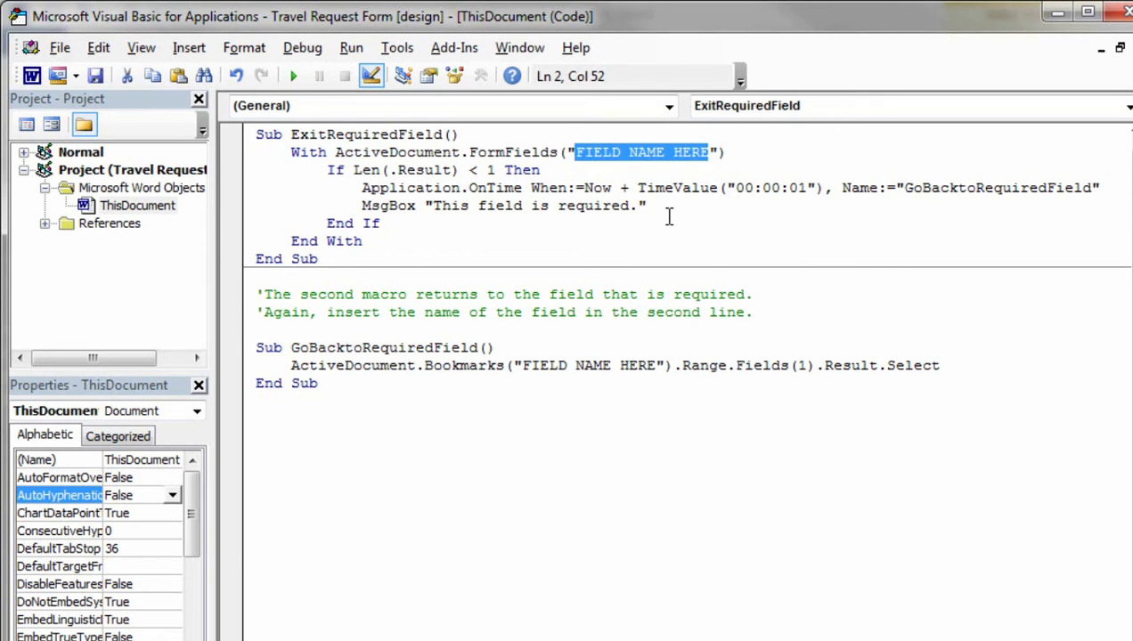
type("Employ")
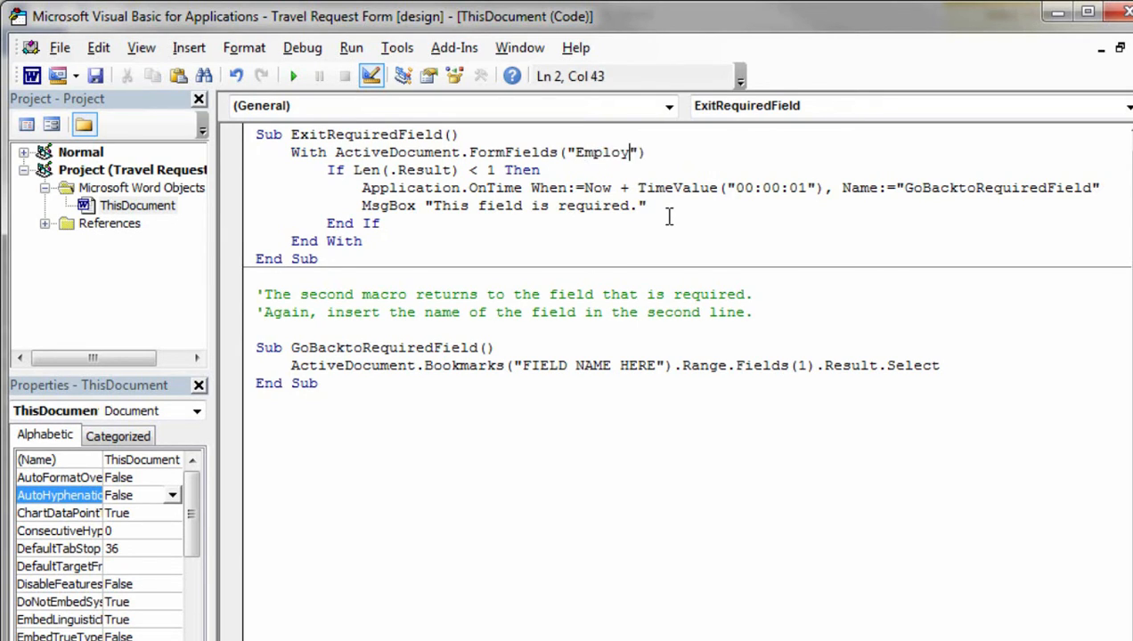
type("eeName")
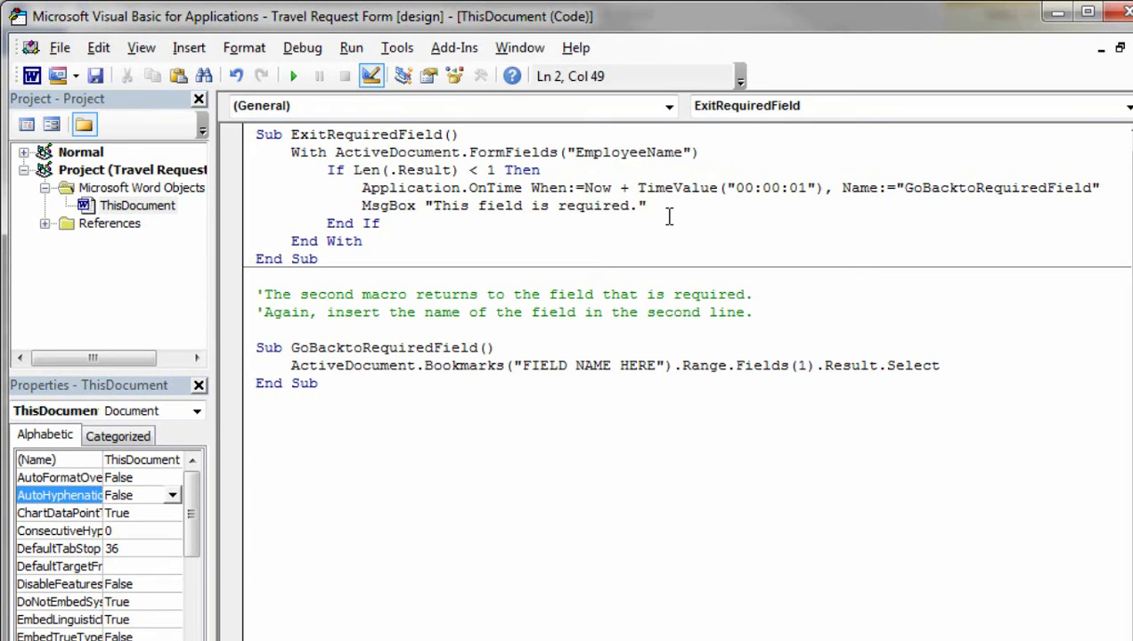
mouse_move(606, 289)
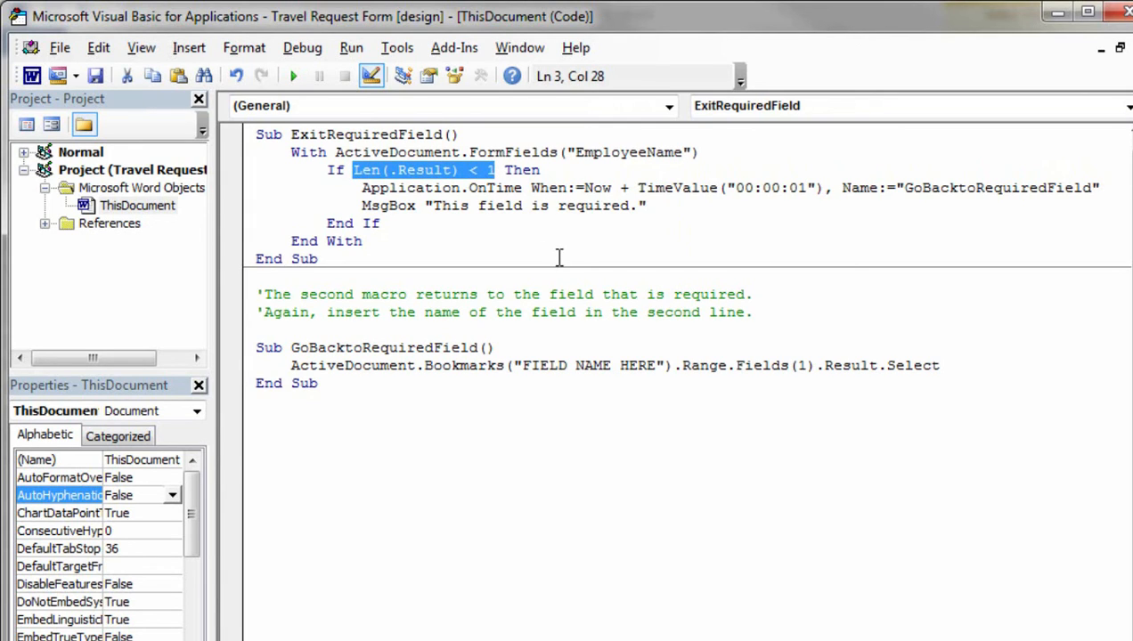
mouse_move(977, 190)
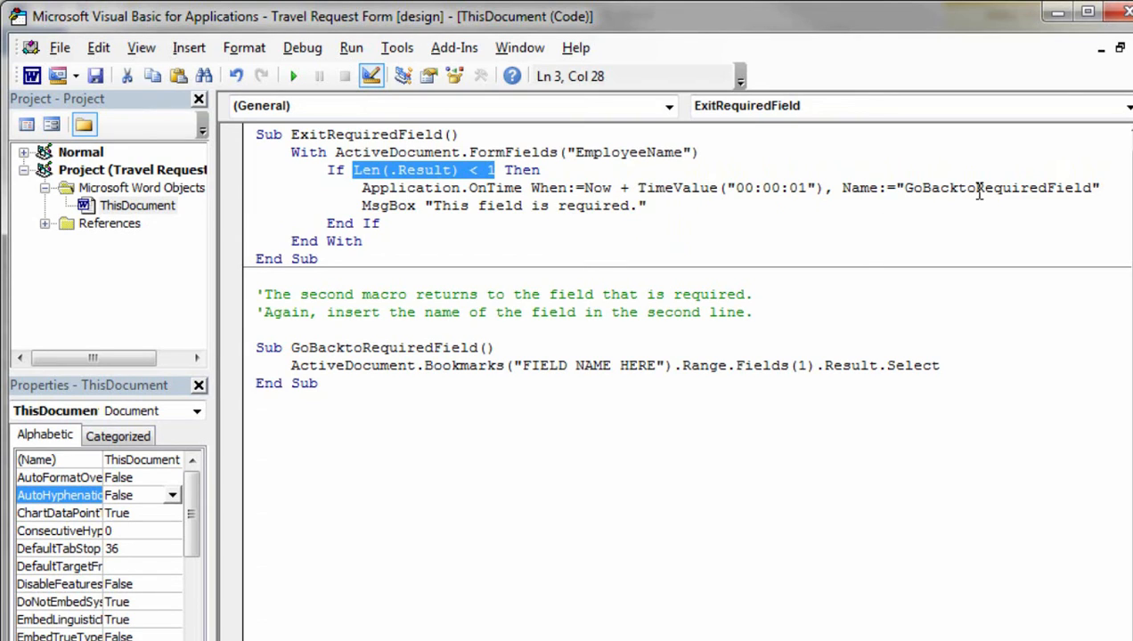
double_click(1033, 187)
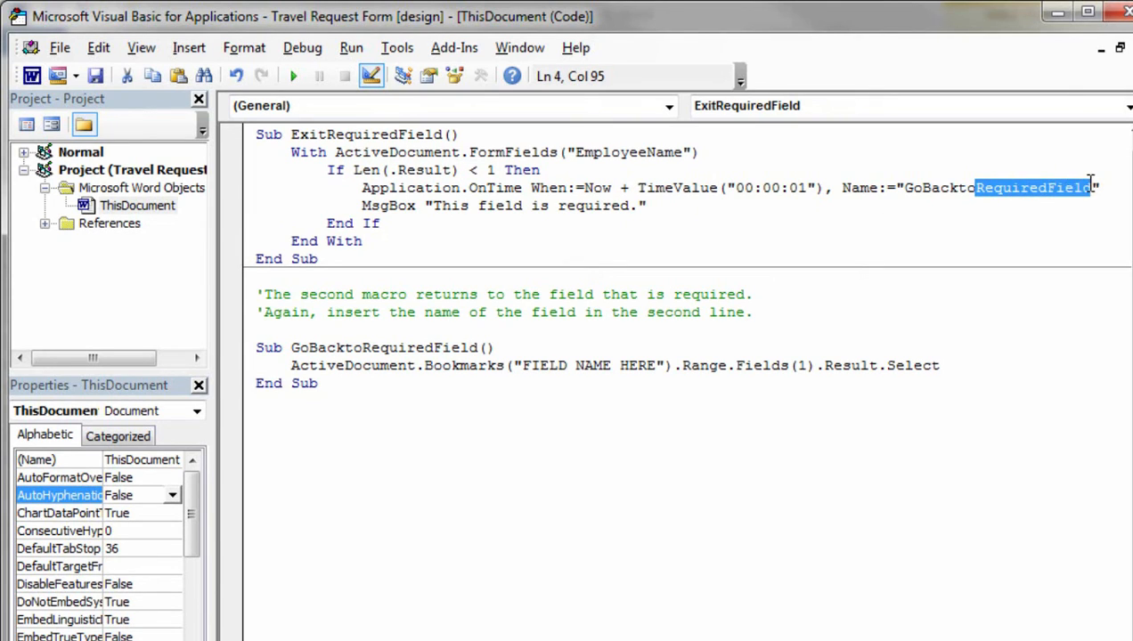
key("Delete")
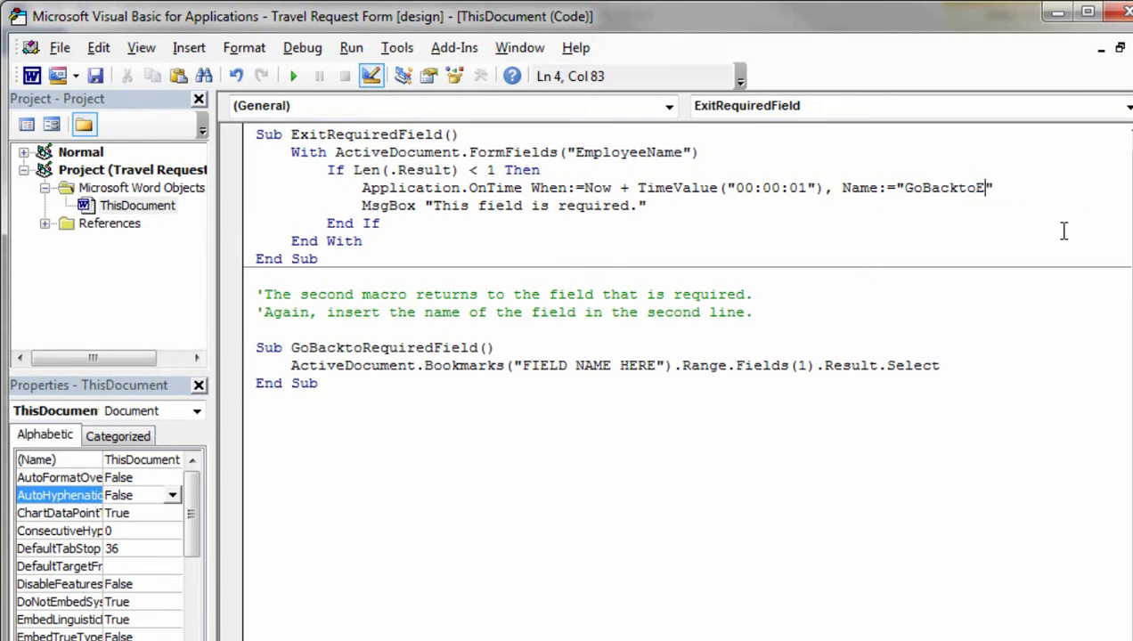
type("mployeeName")
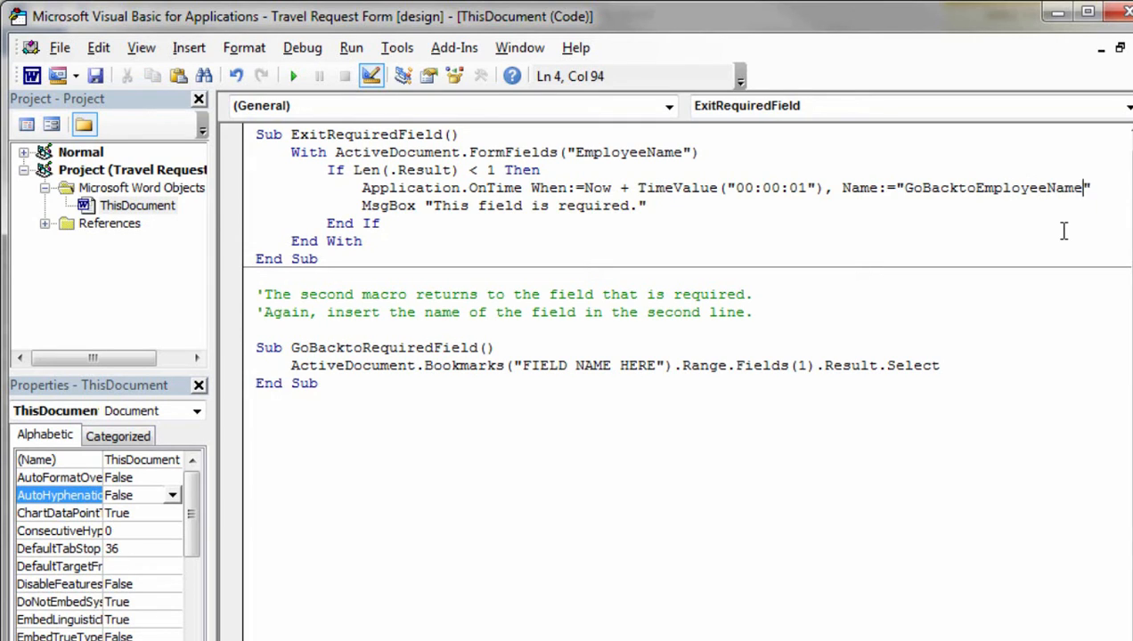
mouse_move(761, 209)
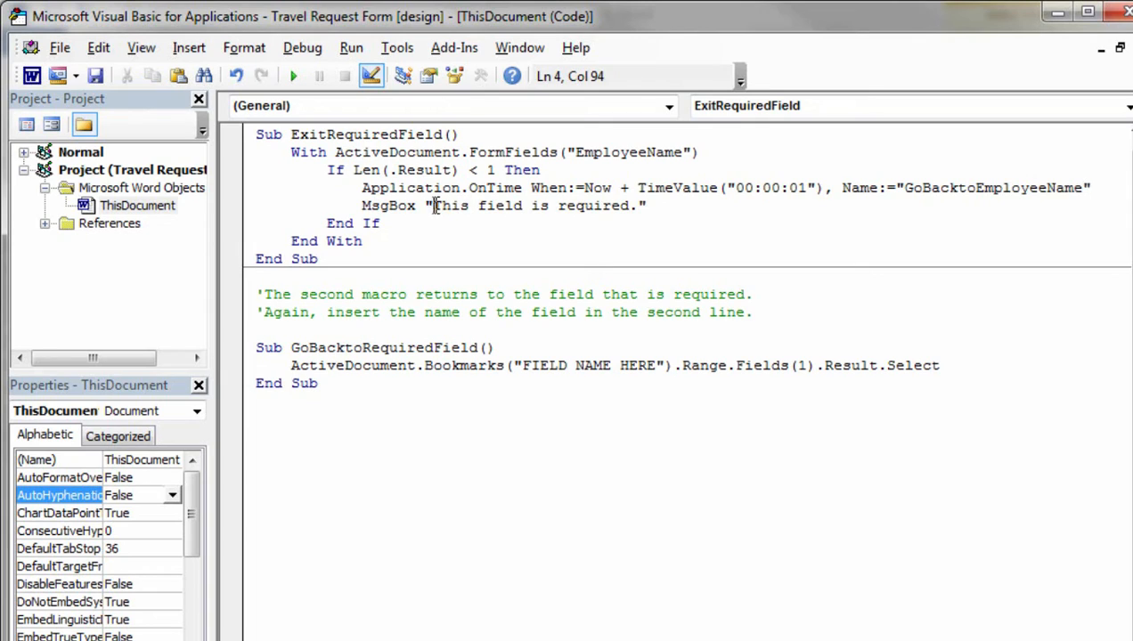
Change the warning to 'Your name is required.', rename GoBacktoEmployeeName, set bookmark EmployeeName
double_click(448, 206)
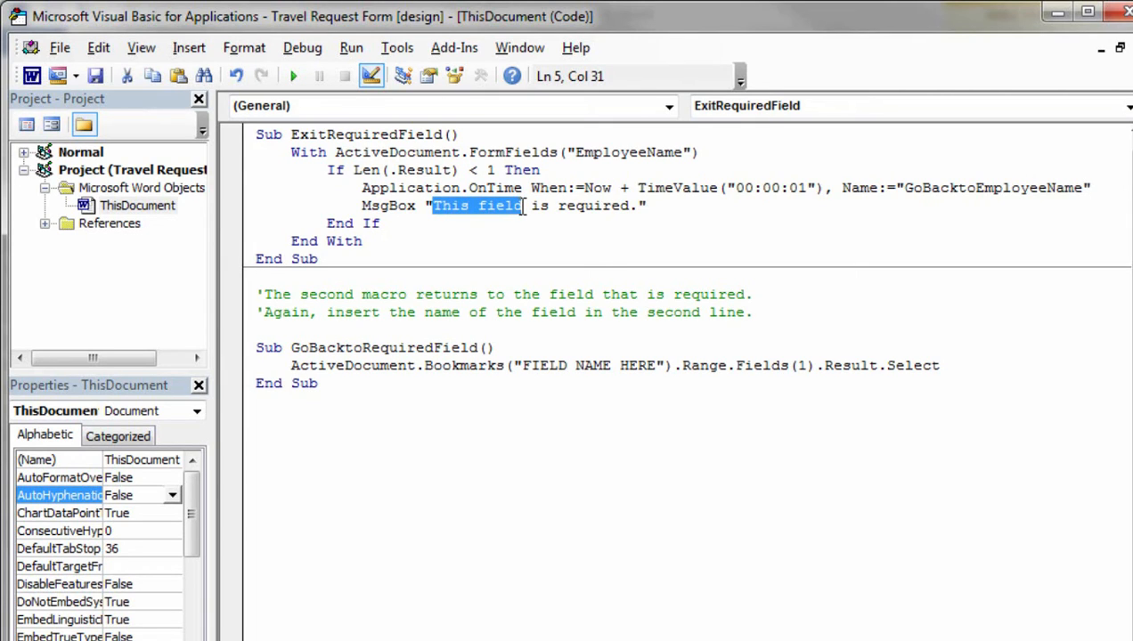
type("Your na")
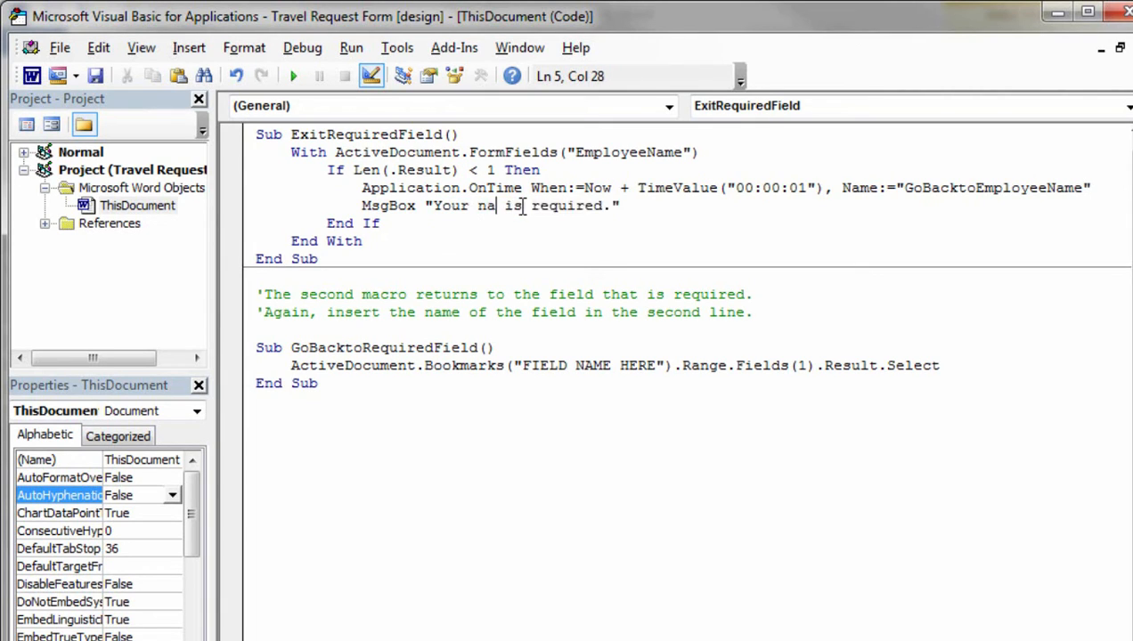
type("me")
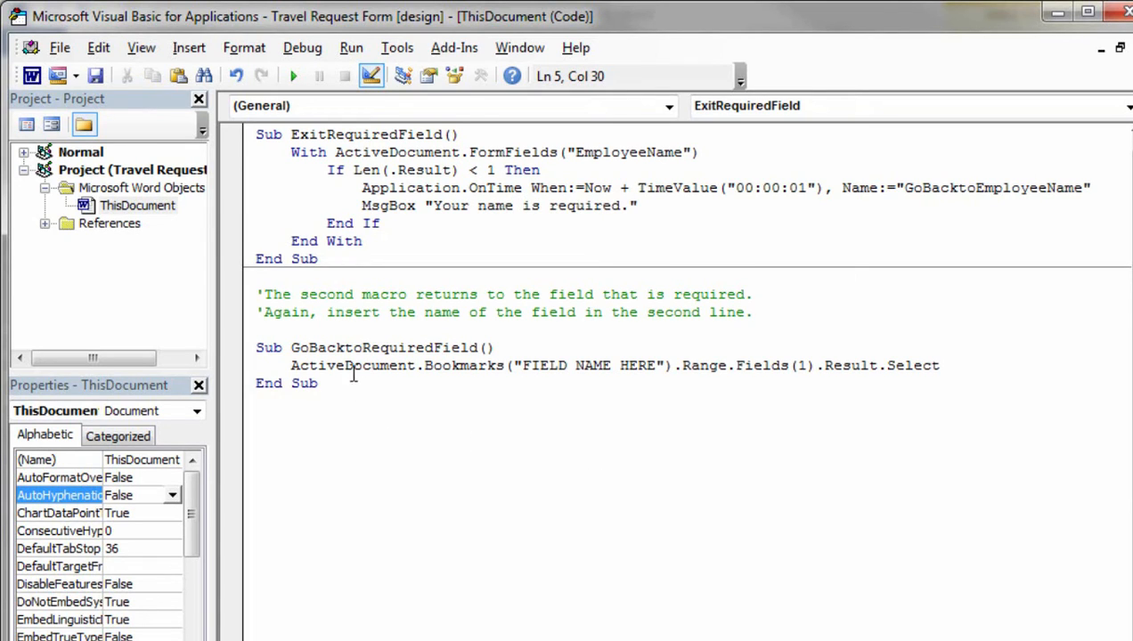
double_click(409, 348)
type("Emp")
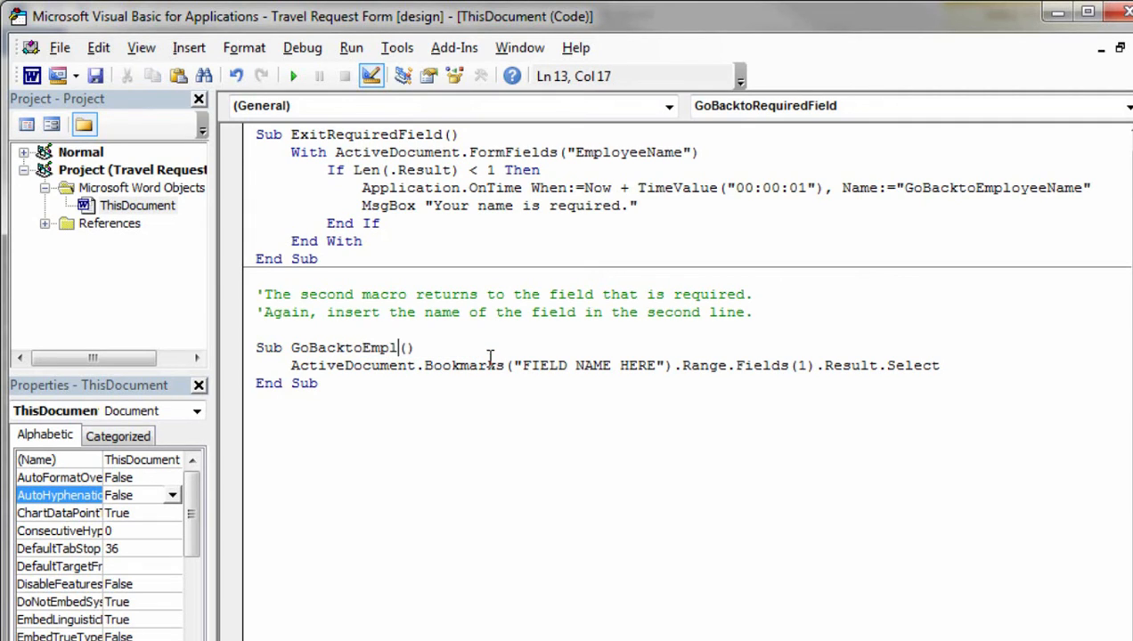
type("oyeeName")
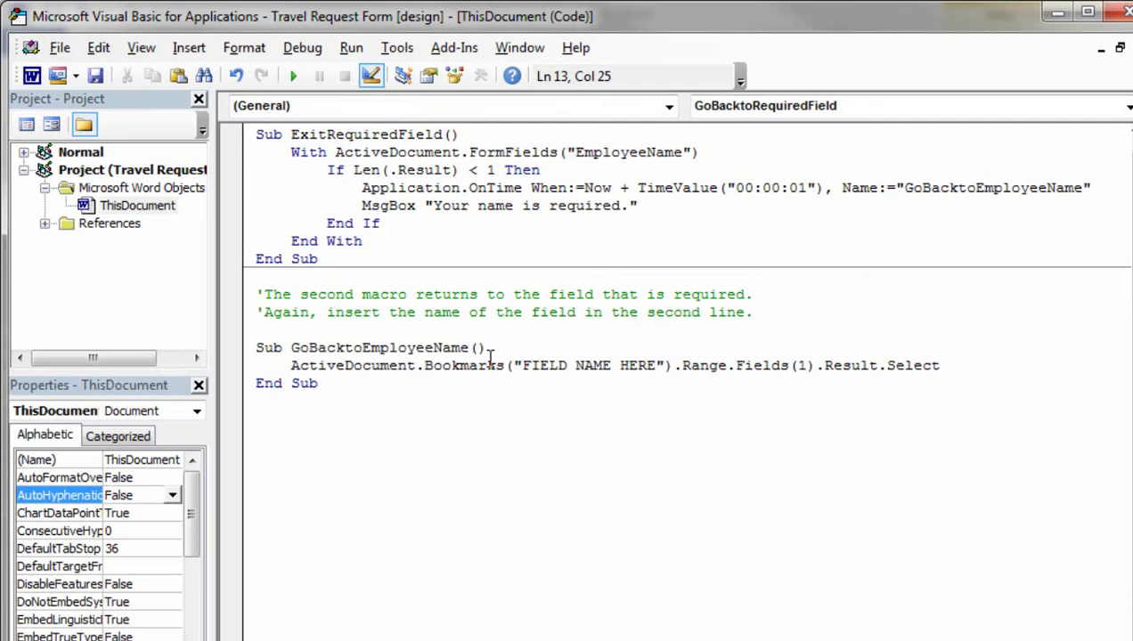
double_click(543, 365)
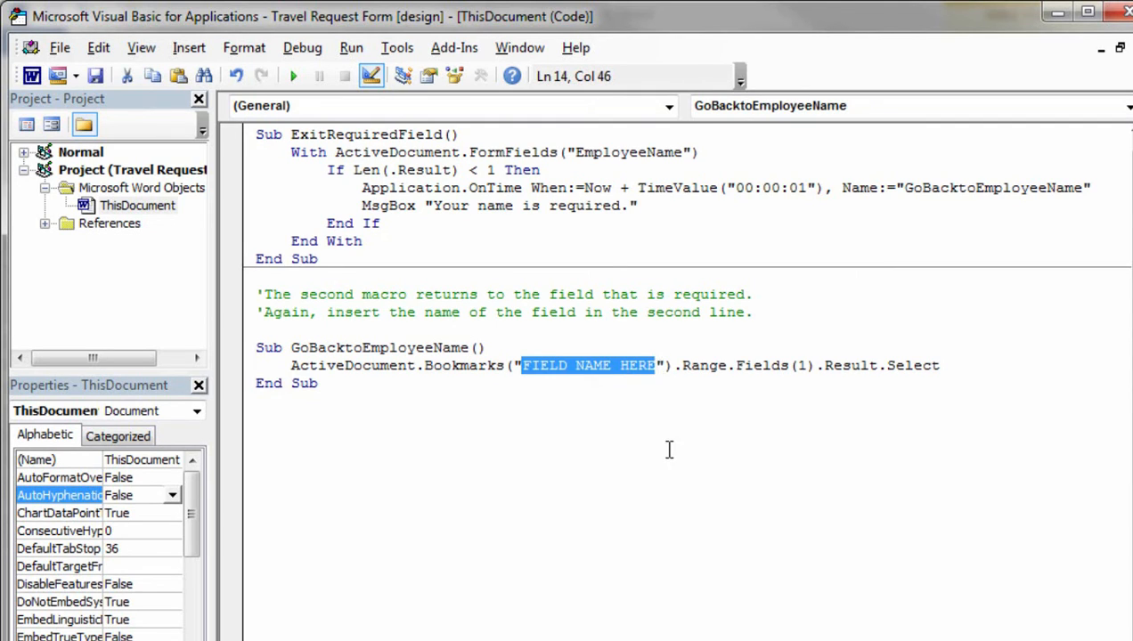
type("Emplo")
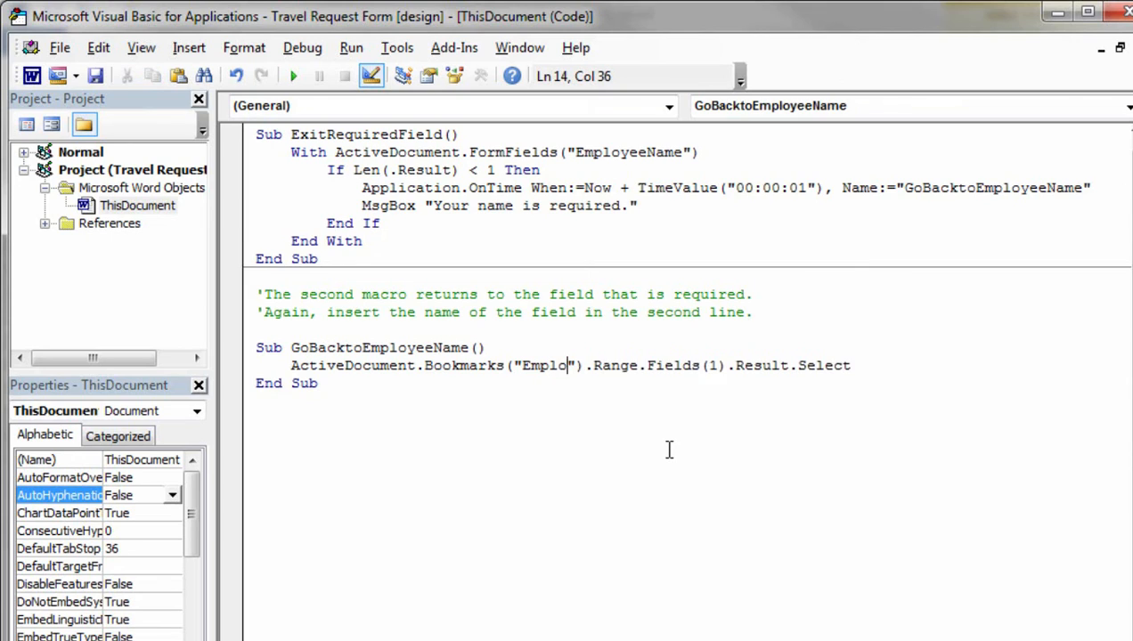
type("yeeName")
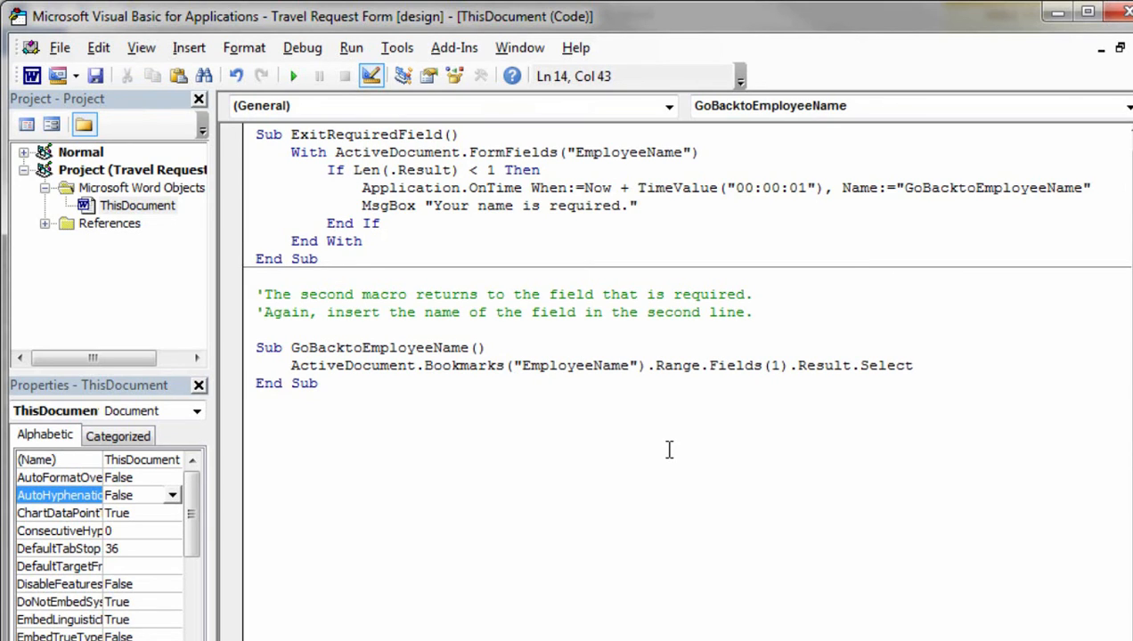
left_click(628, 365)
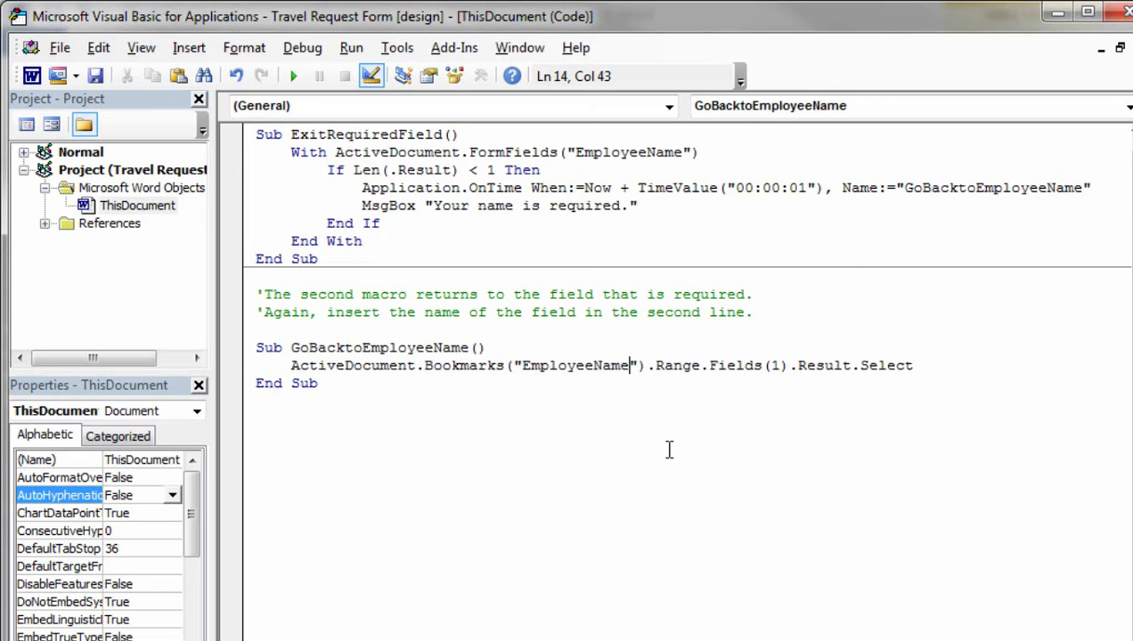
mouse_move(327, 133)
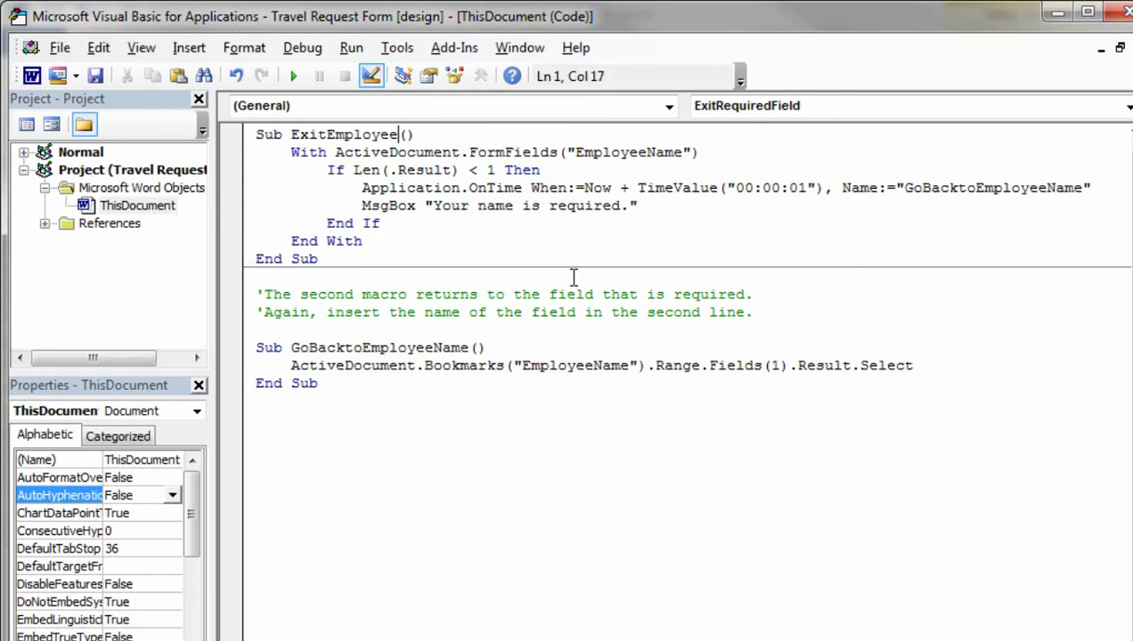
Rename Sub ExitRequiredField to ExitEmployeeName and minimize the VBA editor back to Word
type("Name")
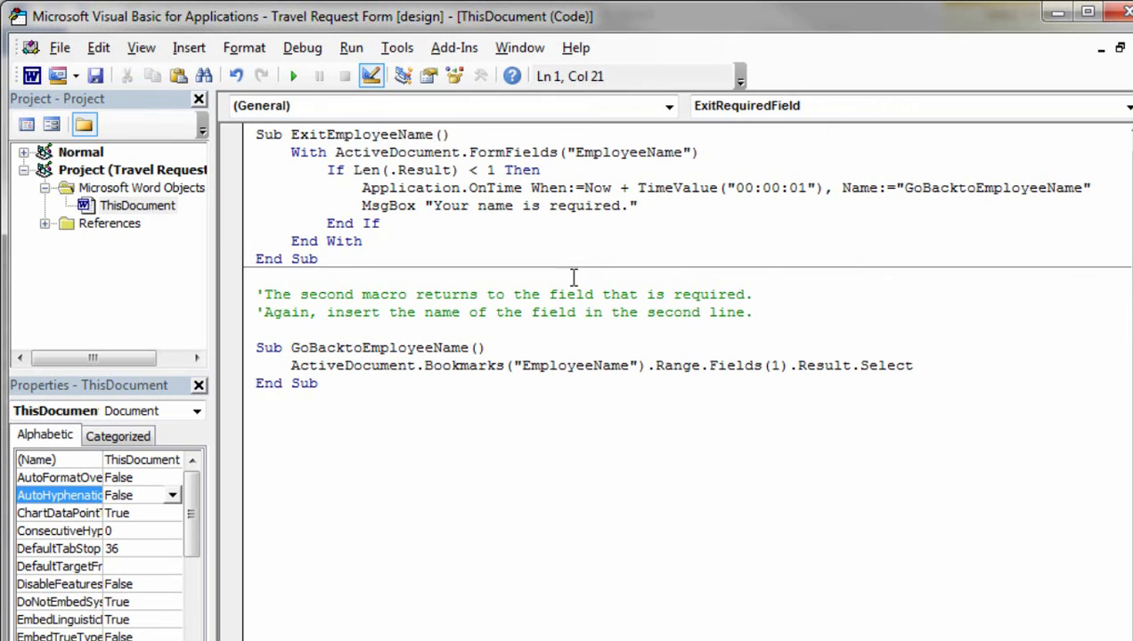
left_click(430, 133)
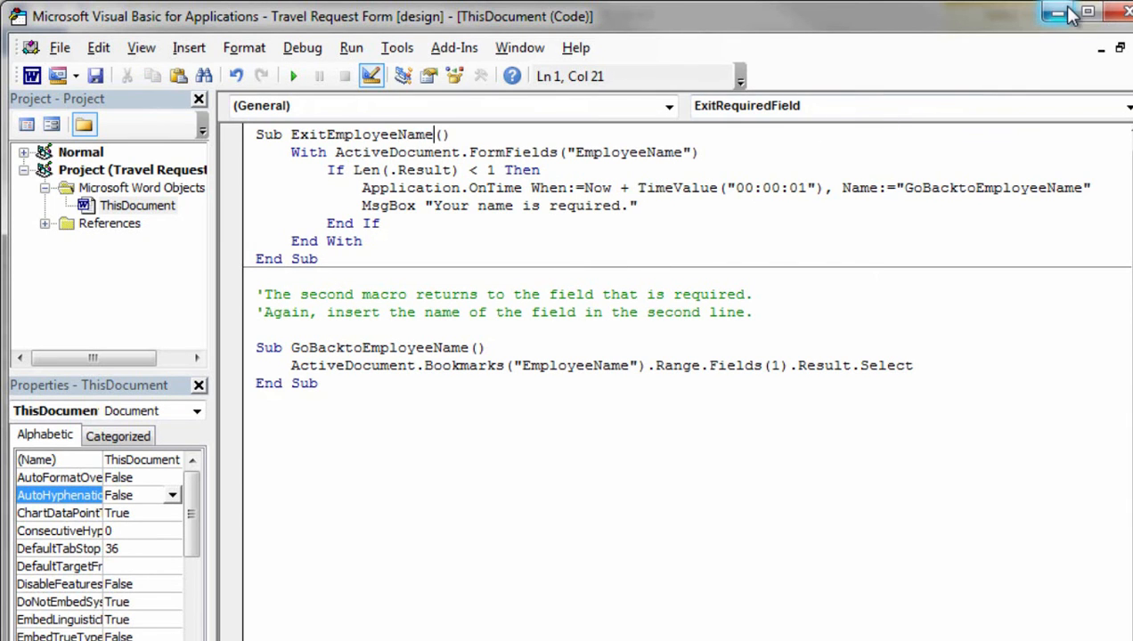
left_click(1072, 14)
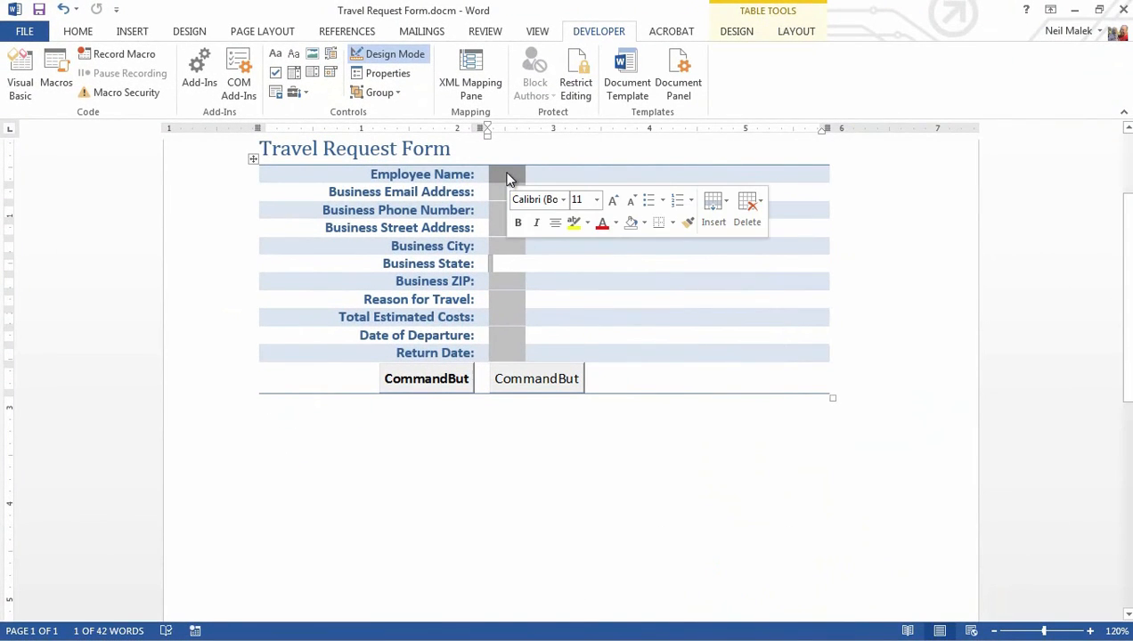
Set the Employee Name field's Exit macro to ExitEmployeeName and confirm
right_click(508, 175)
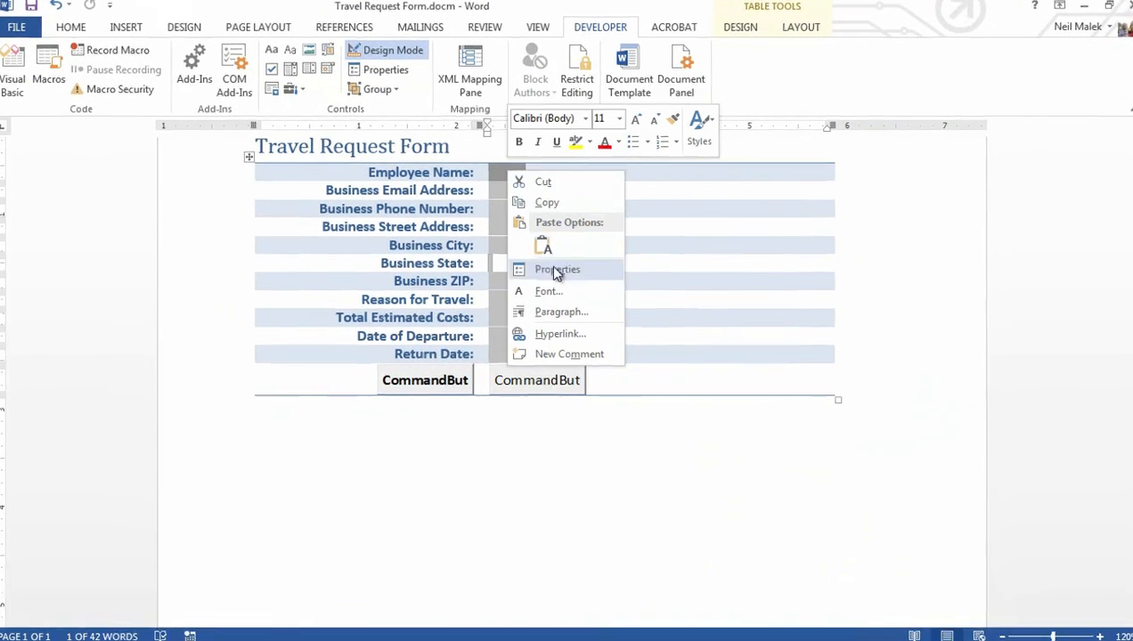
left_click(557, 269)
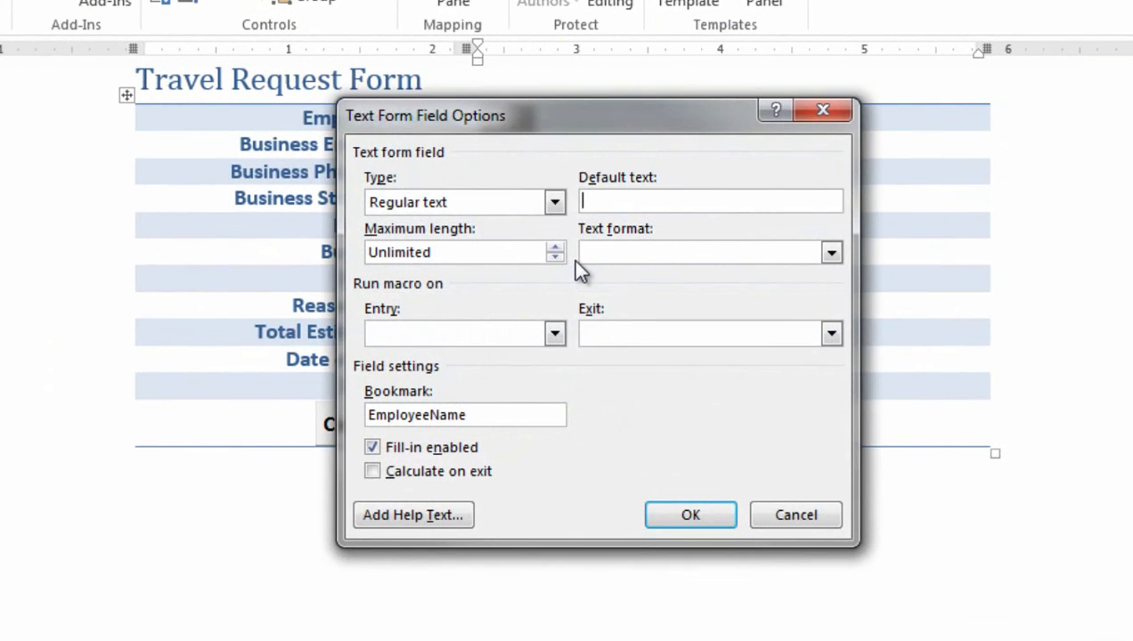
left_click(830, 333)
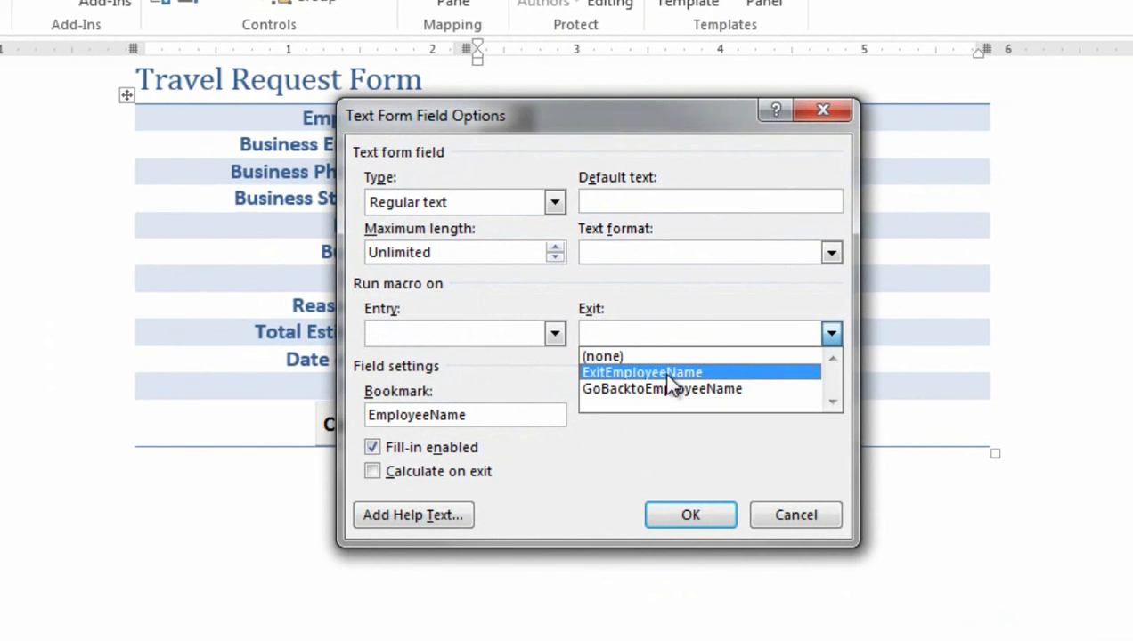
left_click(641, 371)
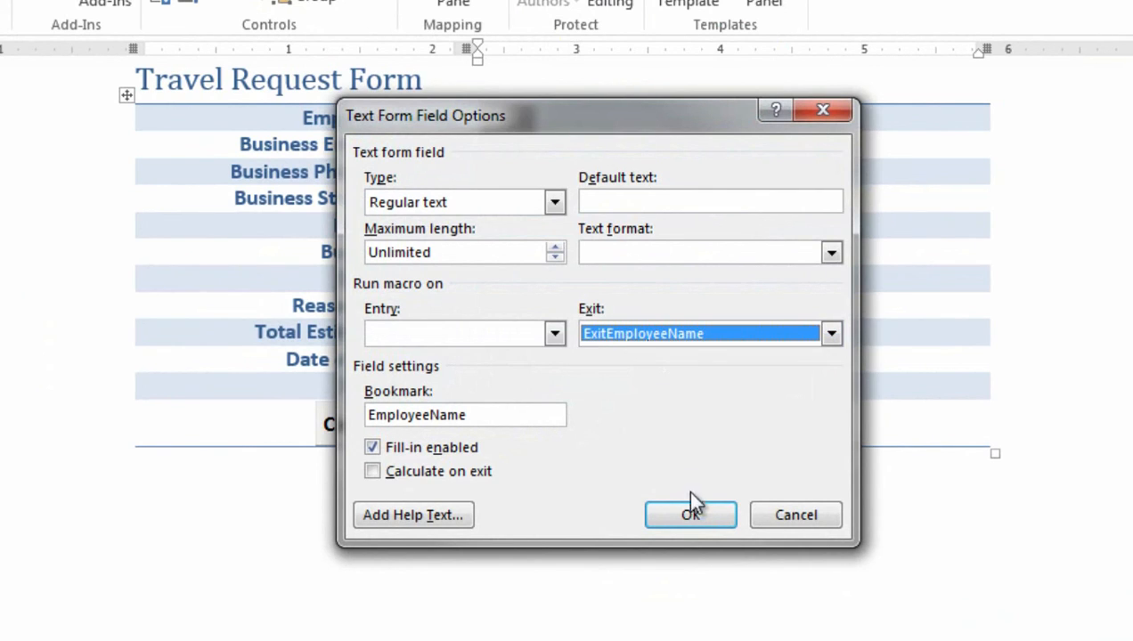
left_click(690, 515)
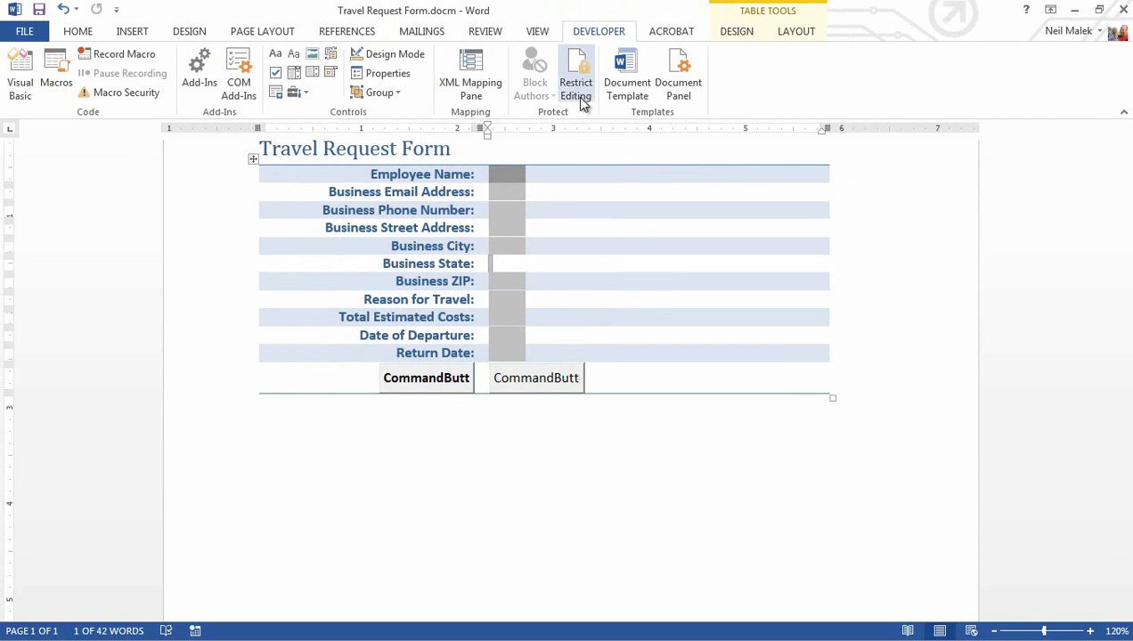
Restrict editing to Filling in forms only and start enforcing protection
left_click(575, 75)
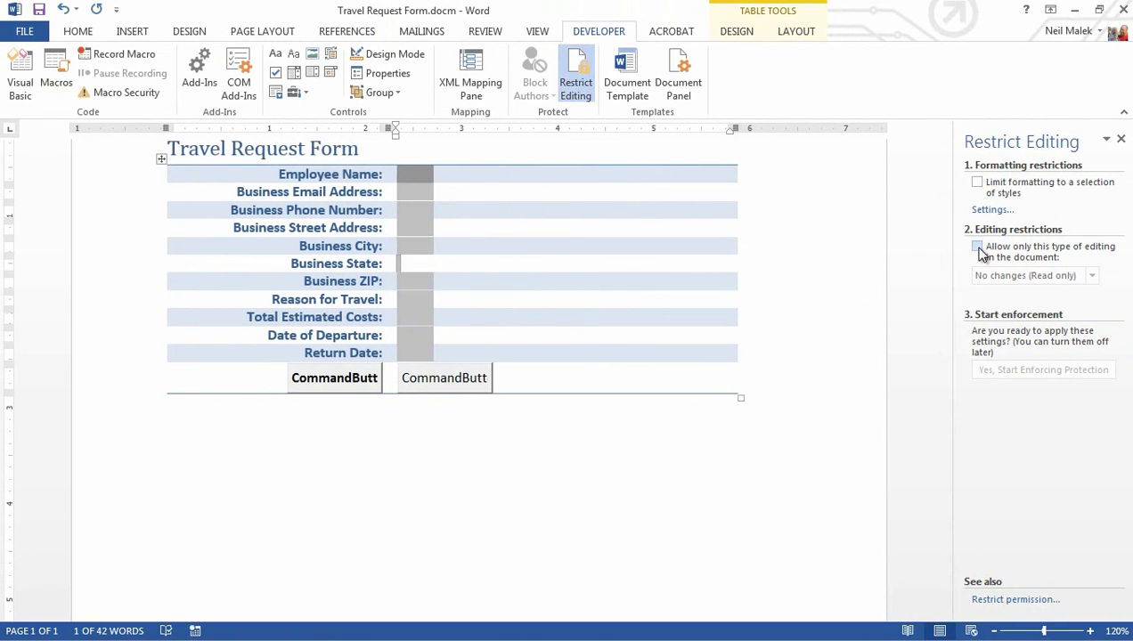
left_click(977, 246)
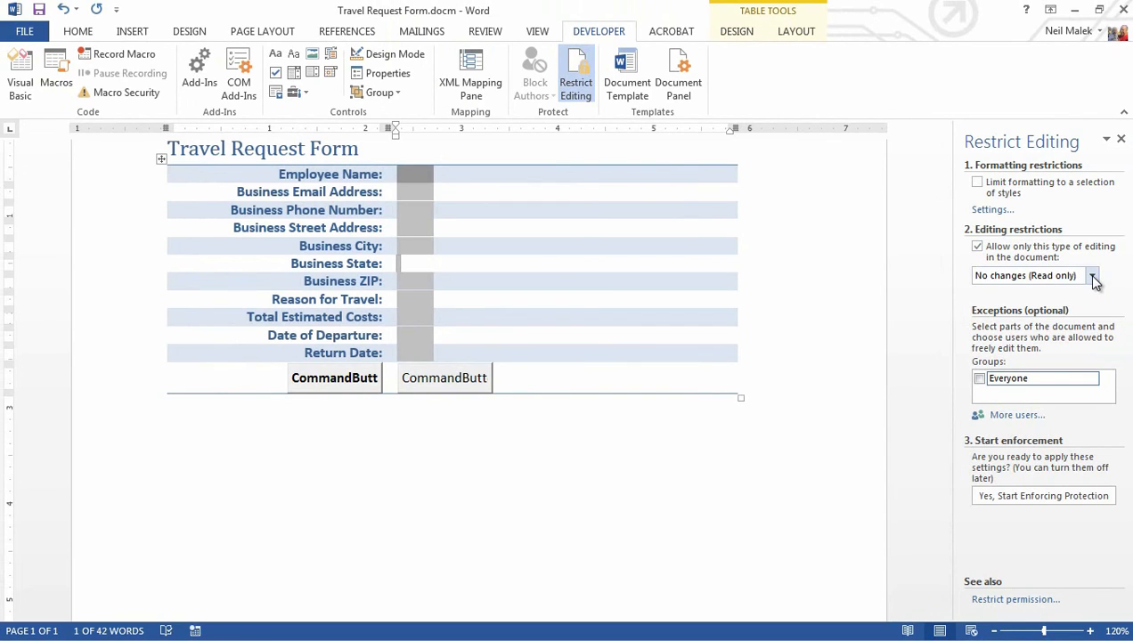
left_click(1091, 276)
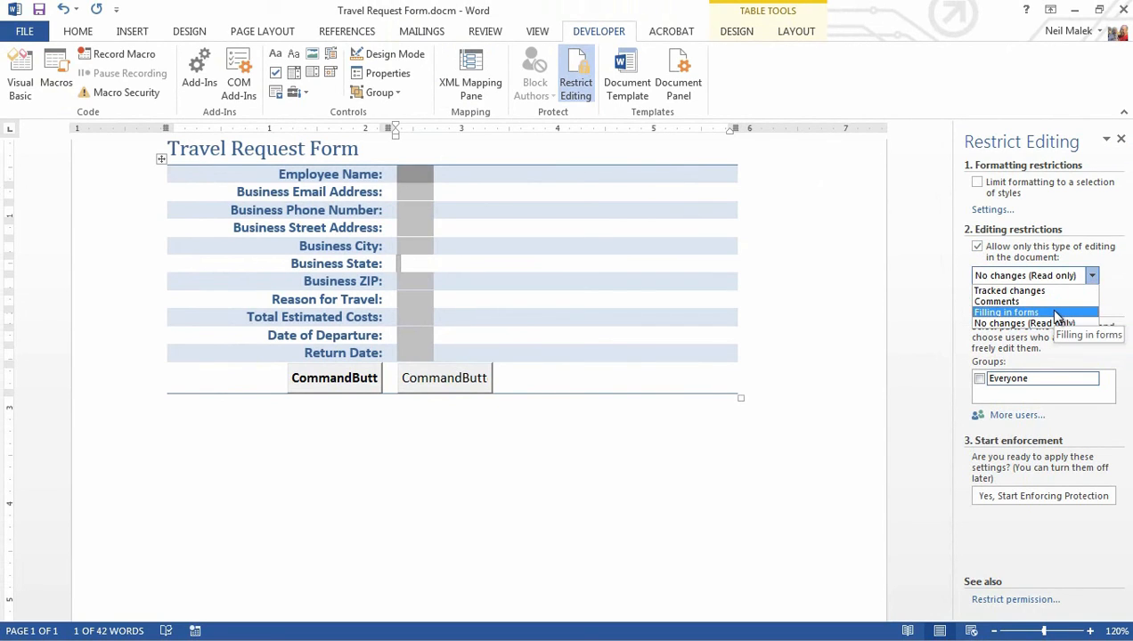
left_click(1006, 312)
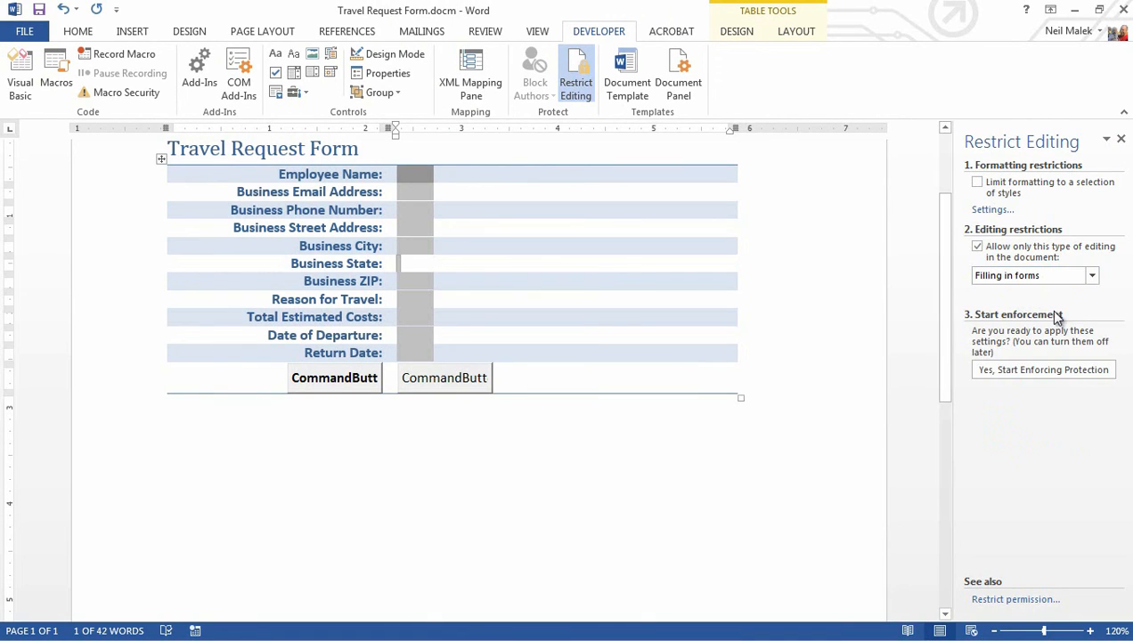
mouse_move(1053, 323)
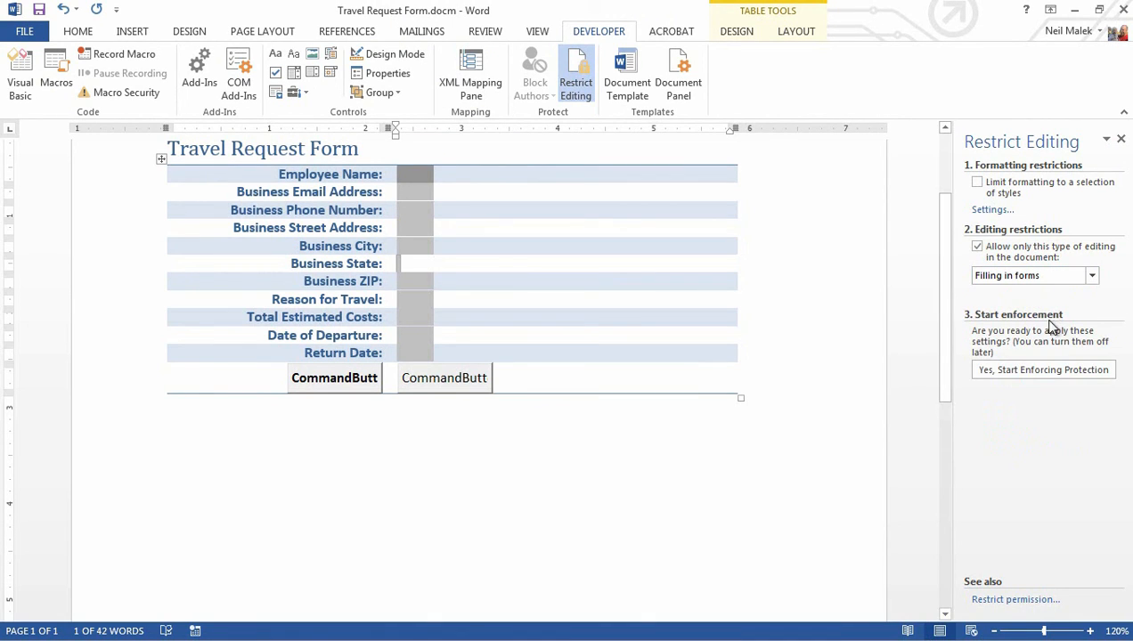
left_click(1043, 369)
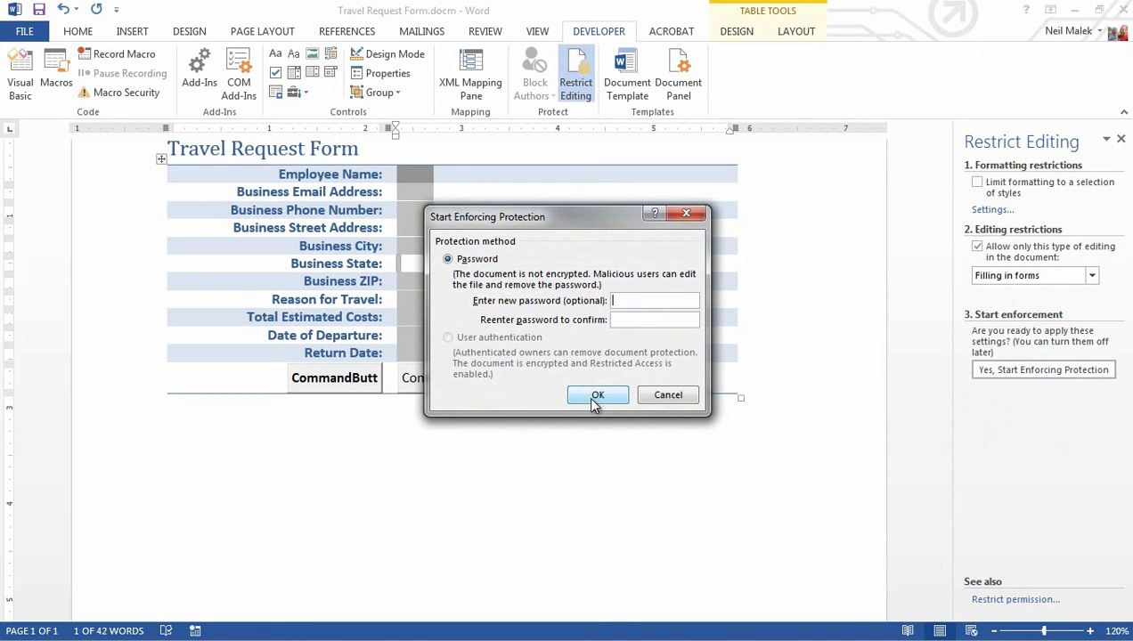
Enforce protection with no password, then leave blank Employee Name to trigger the warning
left_click(598, 395)
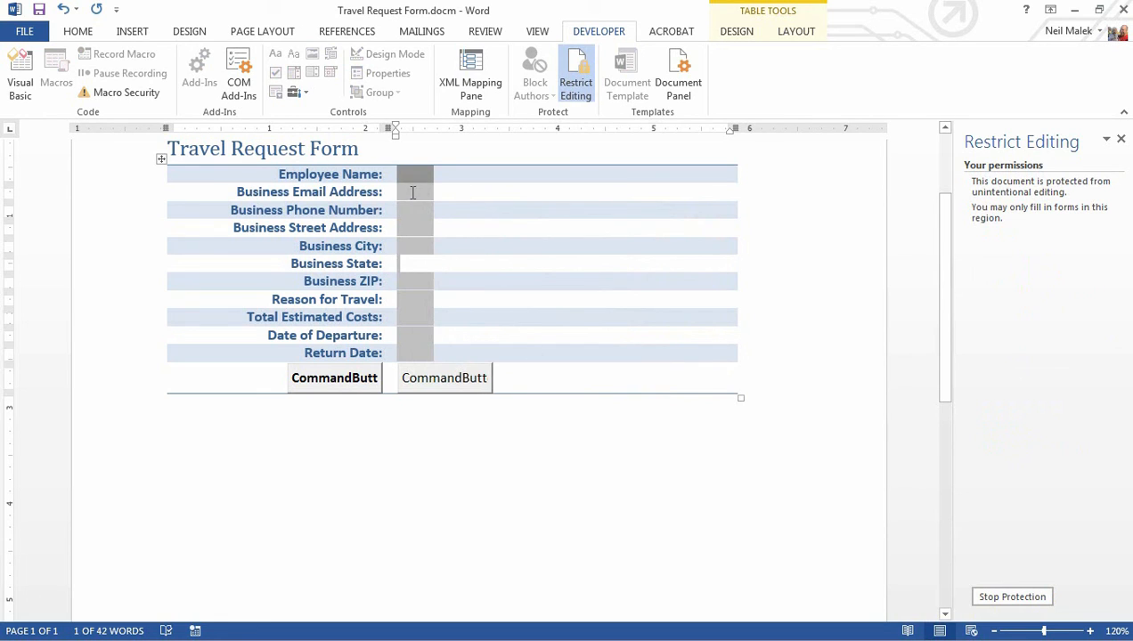
left_click(334, 377)
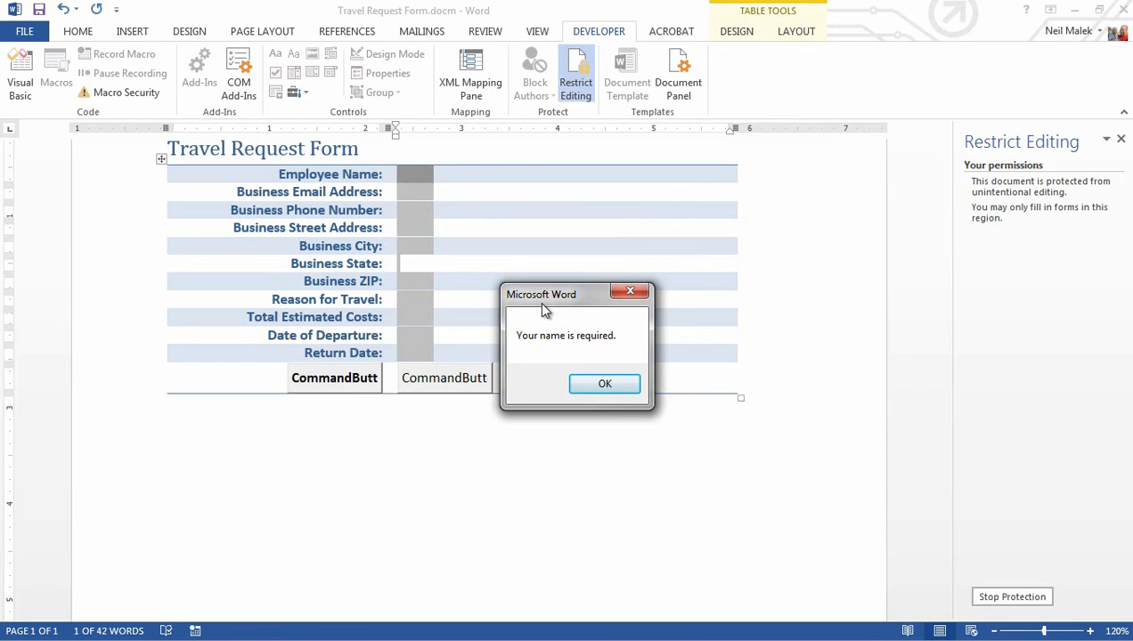